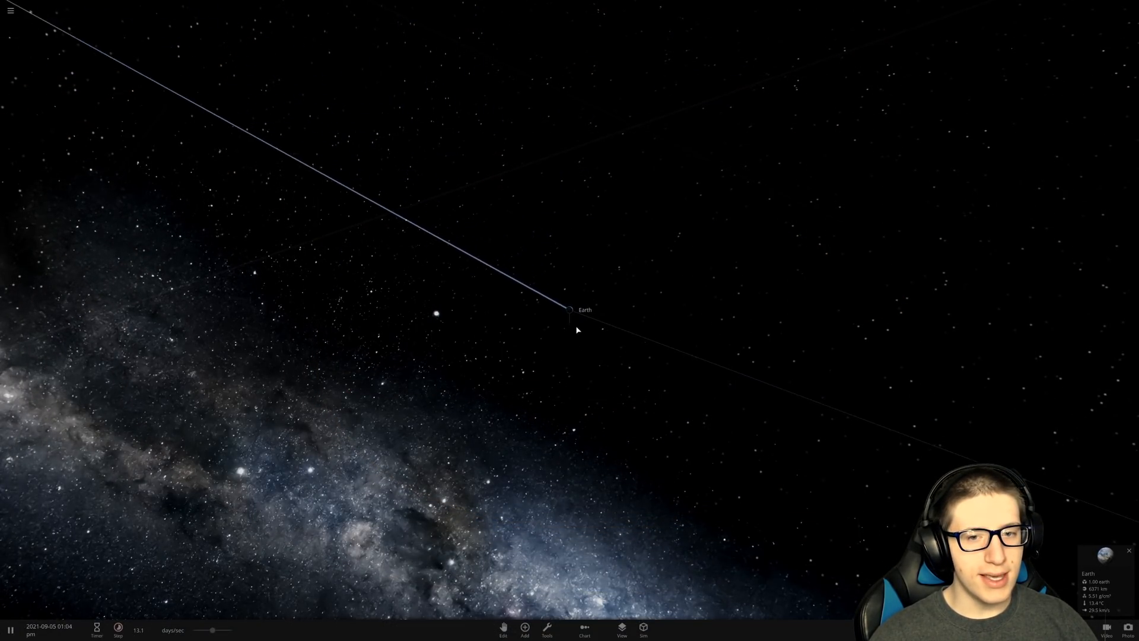
- Start a brand-new empty simulation from the main menu
click(10, 10)
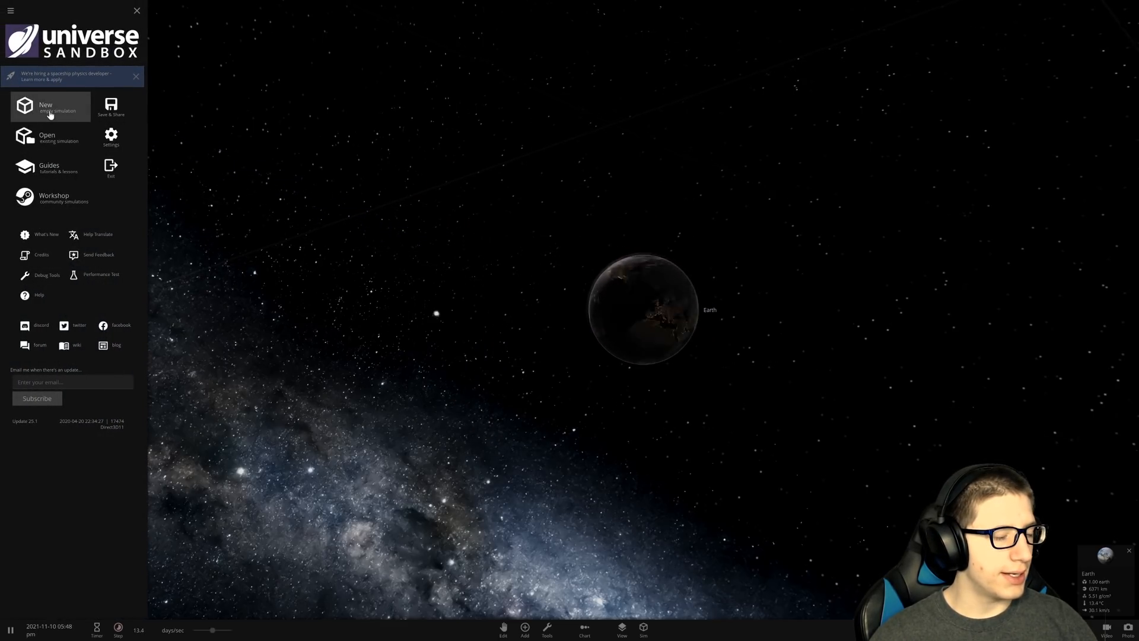
click(50, 107)
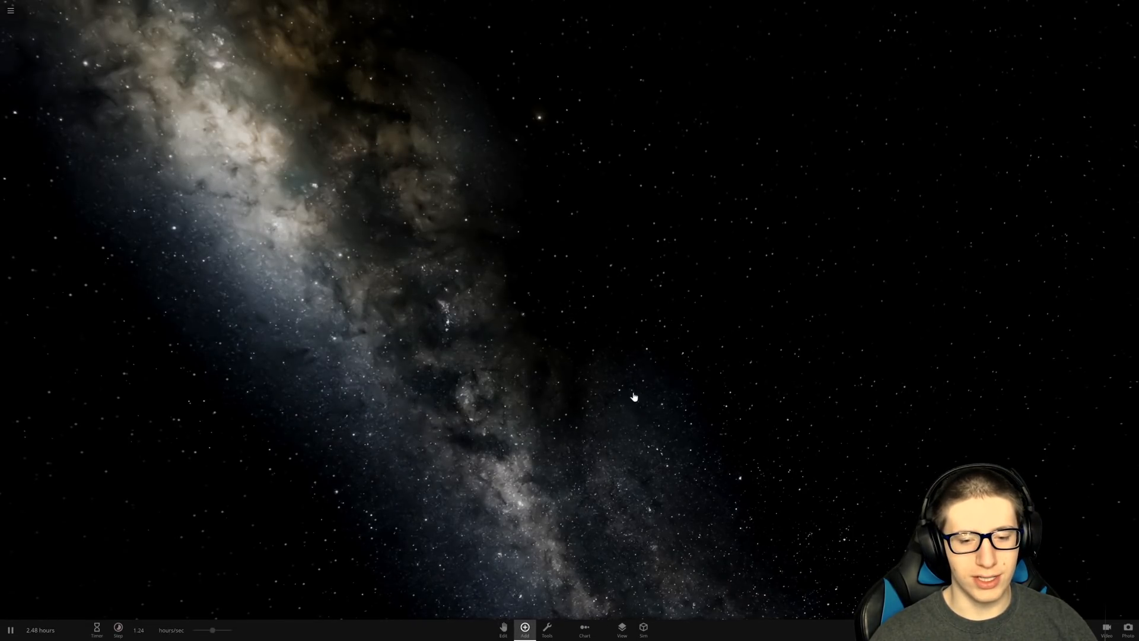
click(525, 629)
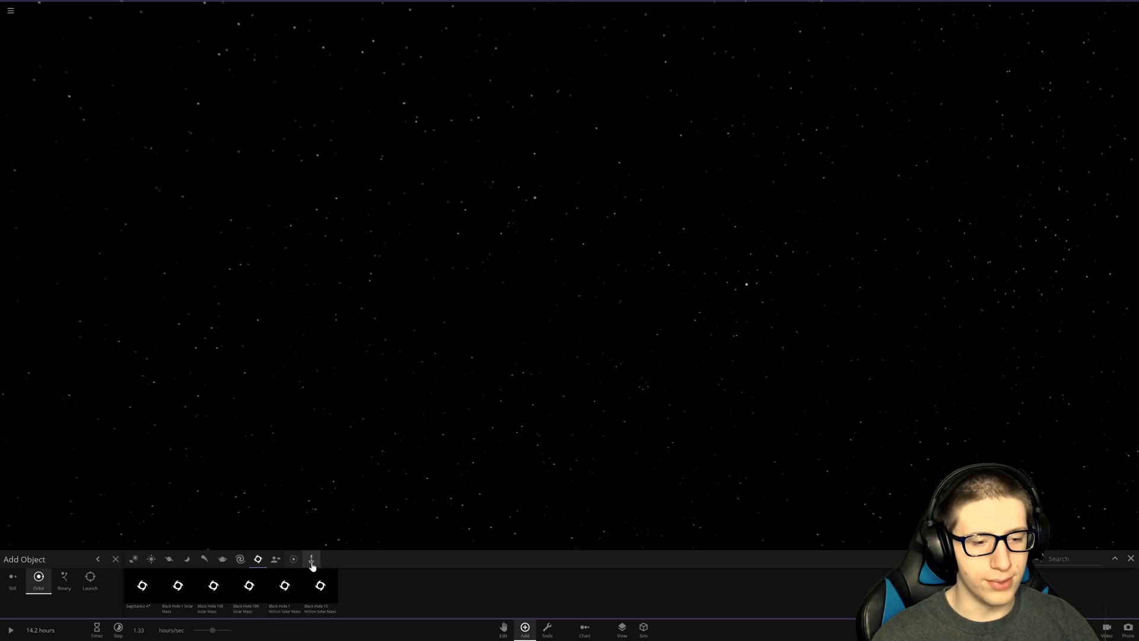
mouse_move(205, 590)
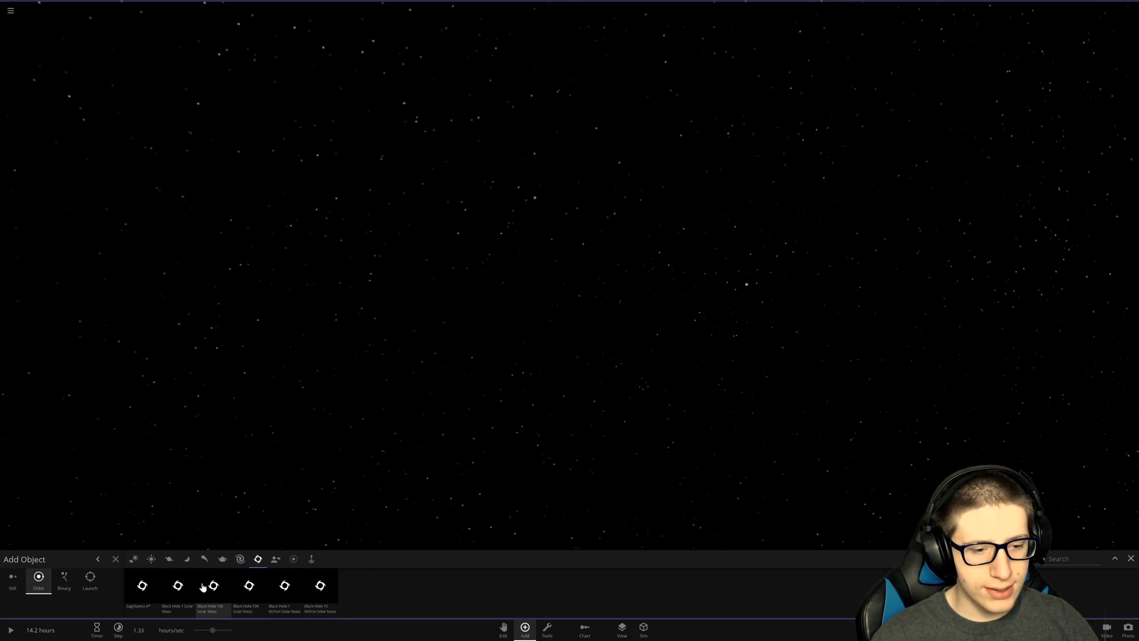
click(176, 583)
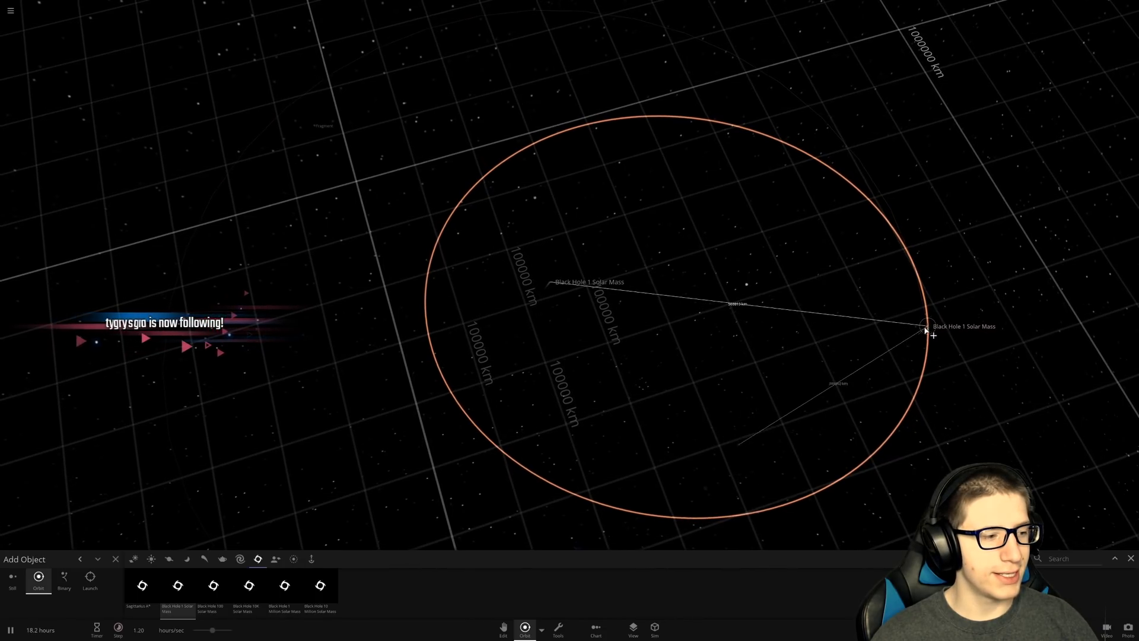
click(11, 10)
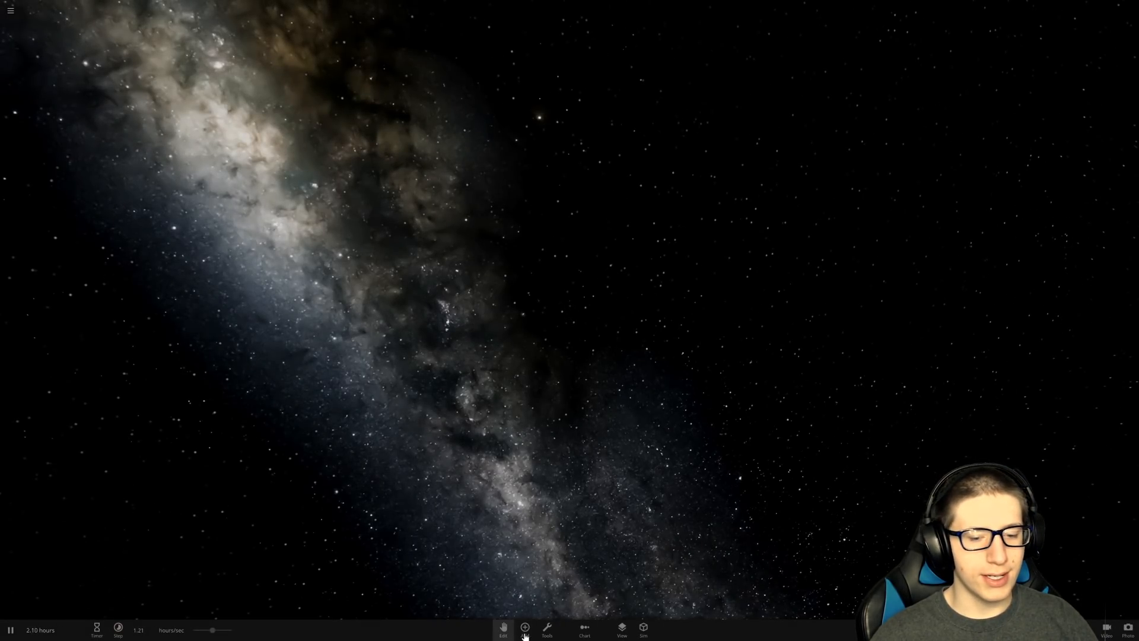
- Place a Black Hole 1 Solar Mass from the catalogue right beside Earth
click(527, 626)
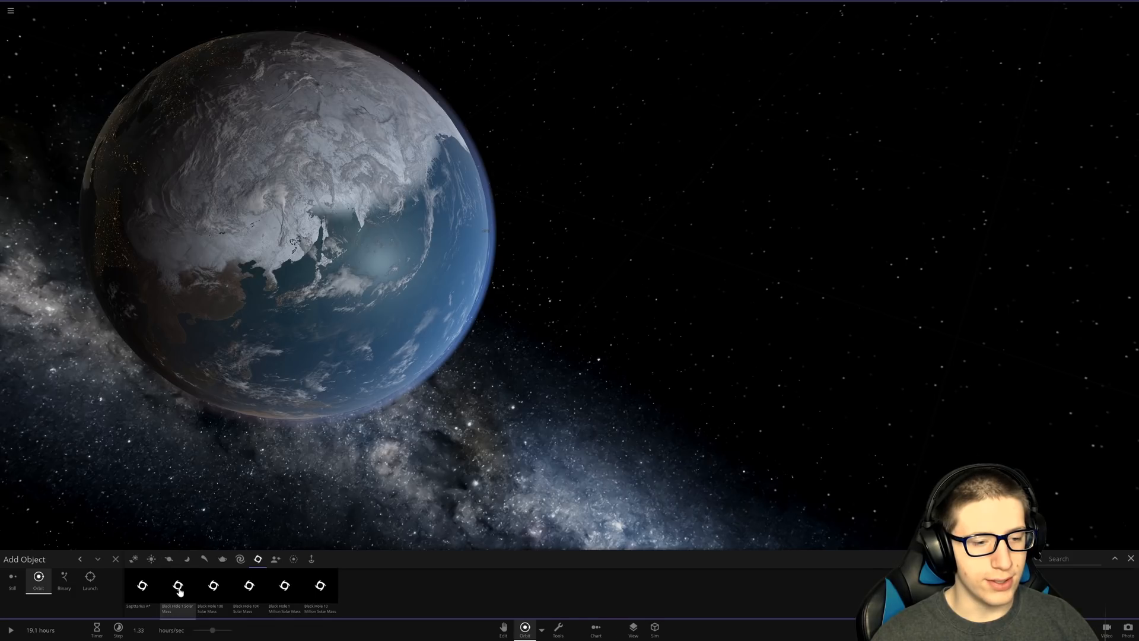
click(178, 585)
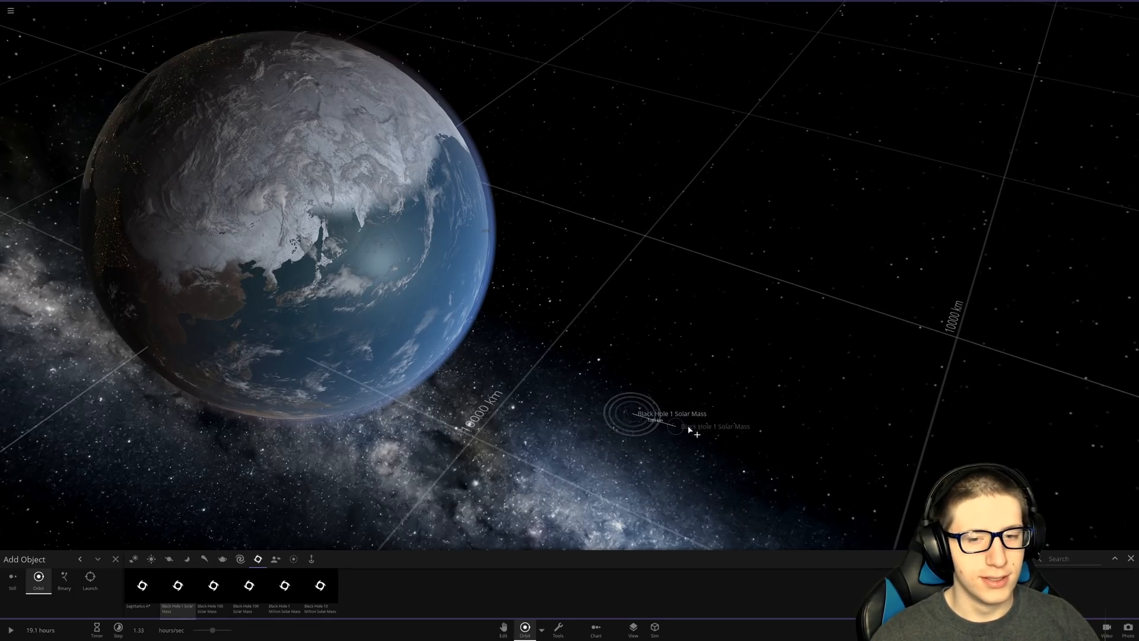
click(696, 435)
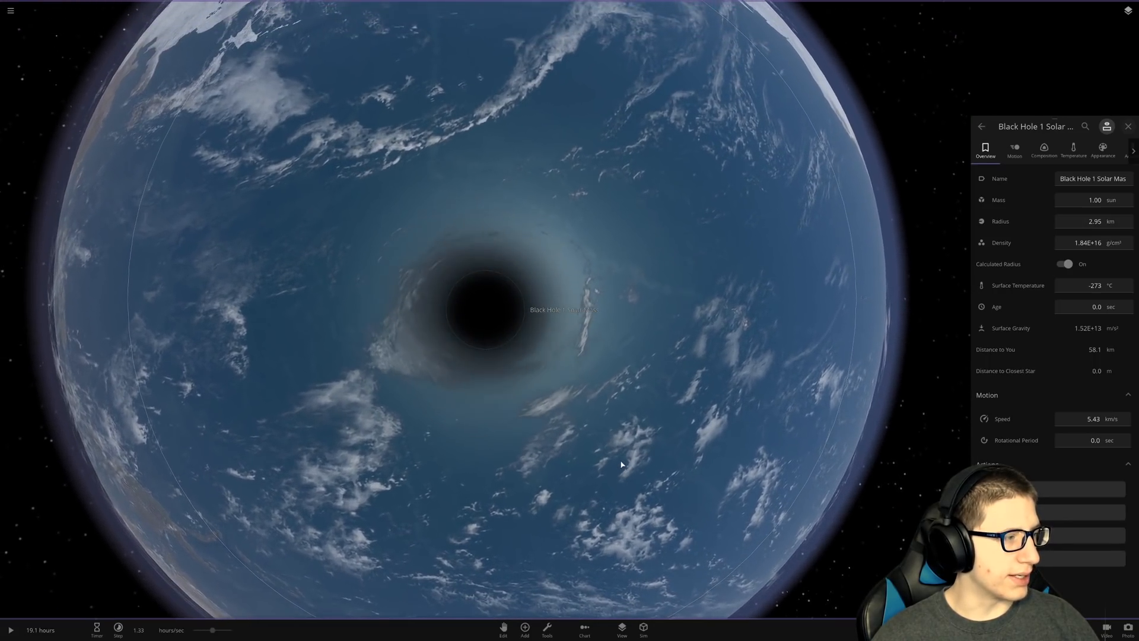
- Select the black hole and set its mass to 7.35E+22 kg, a Moon-sized value
scroll(down, 3)
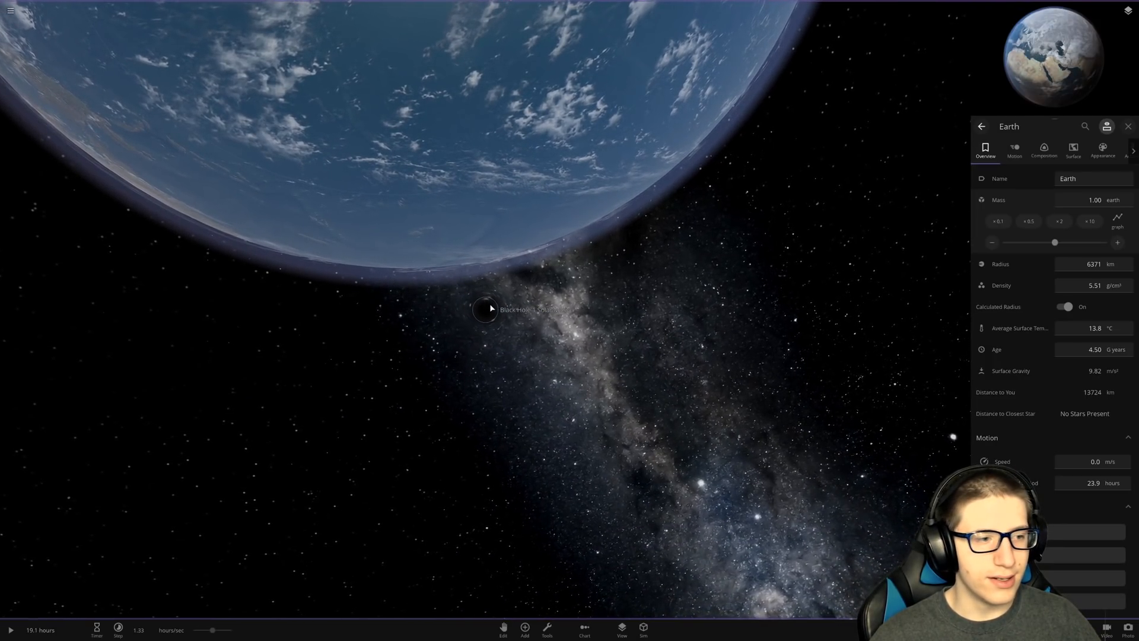
click(486, 312)
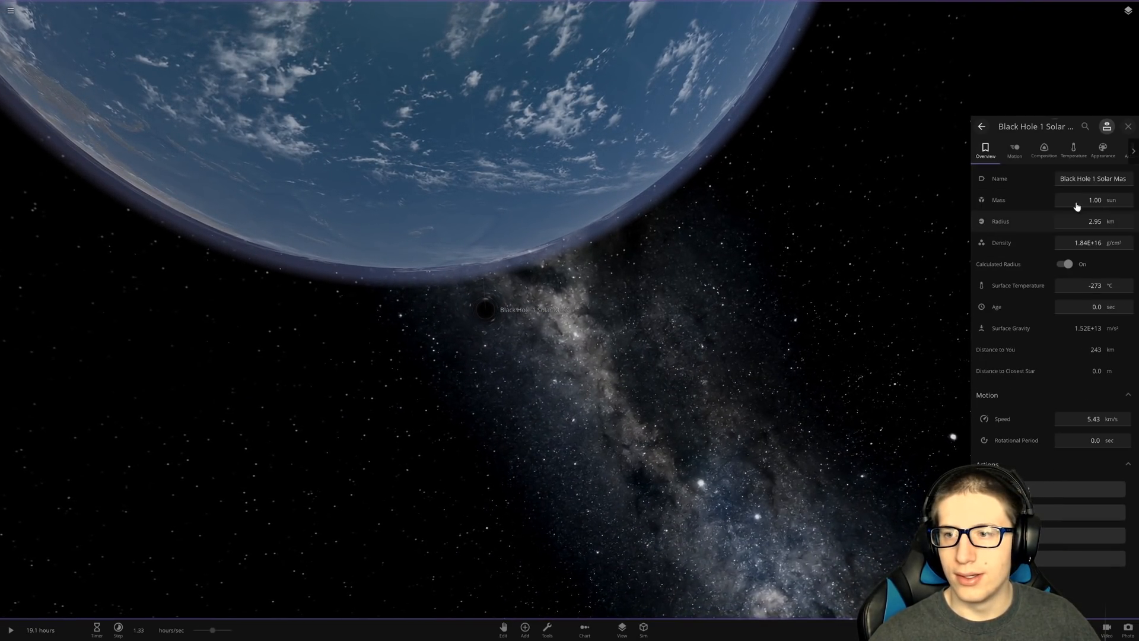
click(1118, 200)
text(7.35E+22)
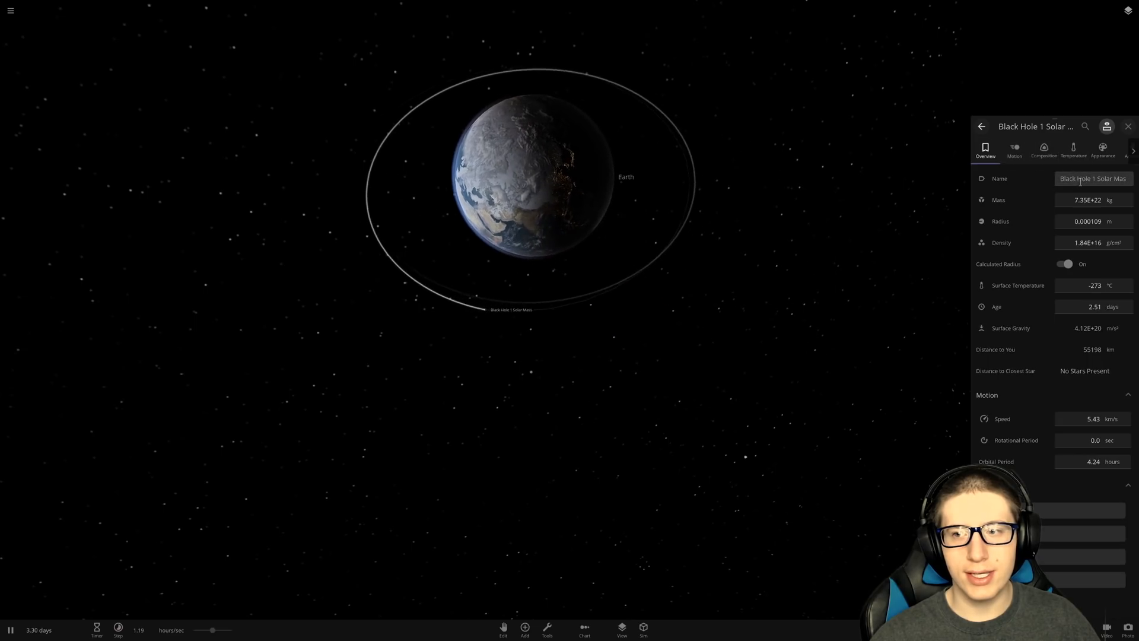
- Nudge the black hole's mass upward repeatedly with the fine mass slider
click(1093, 200)
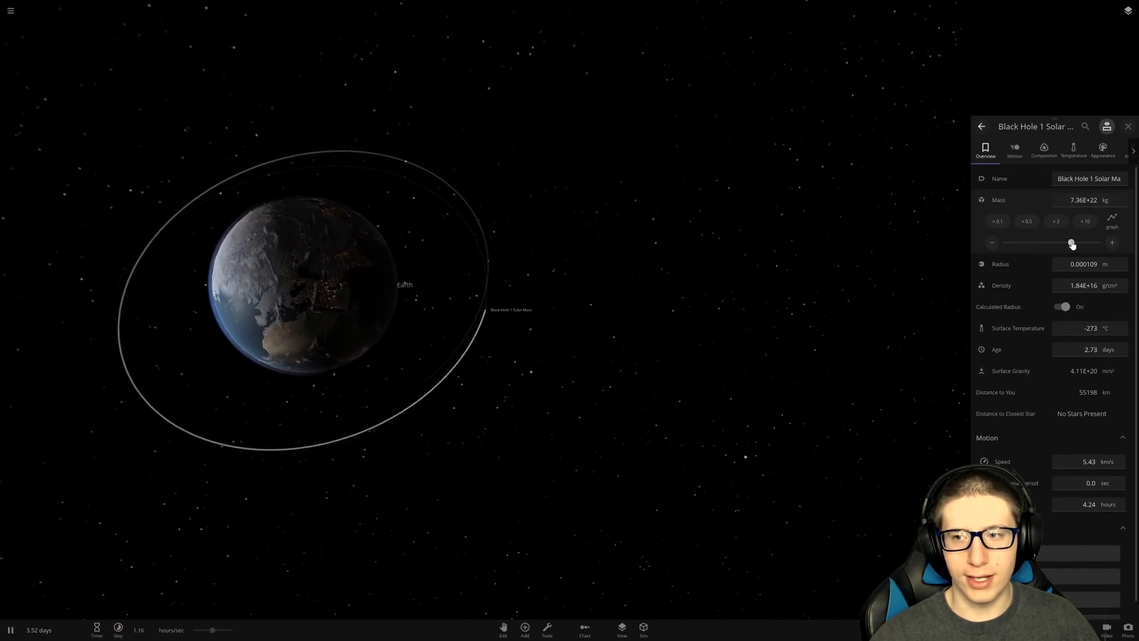
drag(1072, 242, 1080, 243)
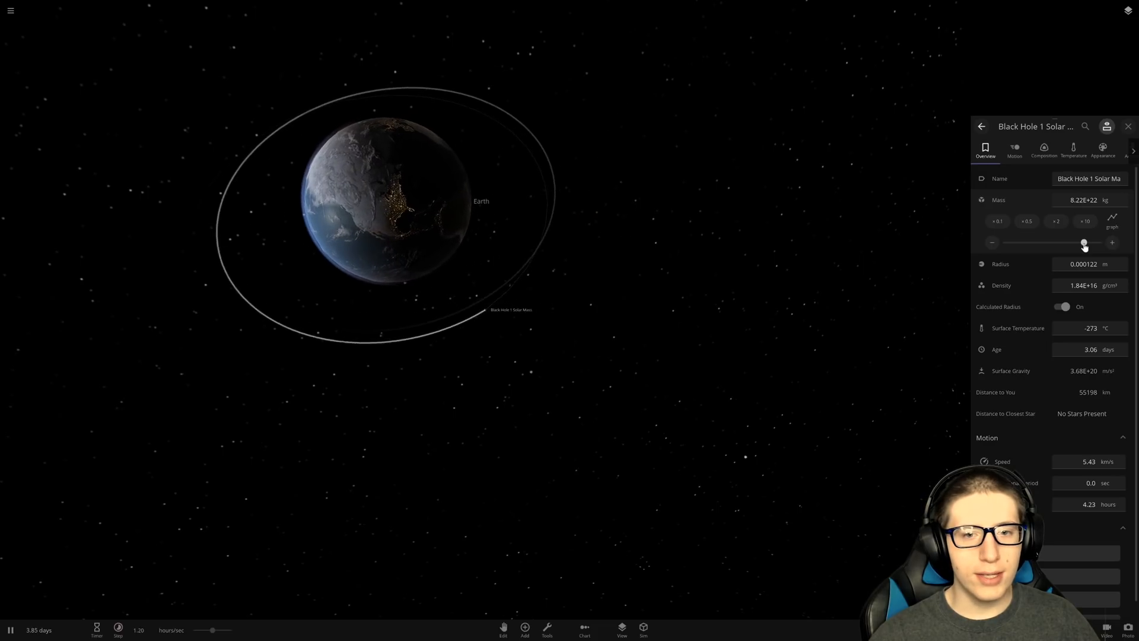
drag(1085, 244, 1088, 244)
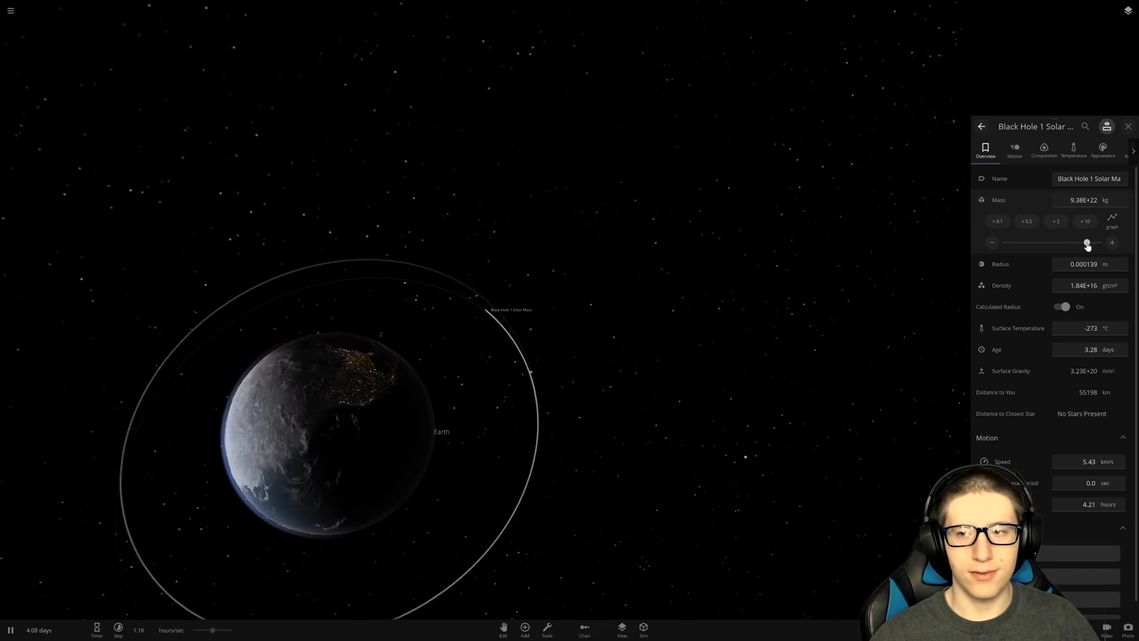
drag(1087, 242, 1090, 243)
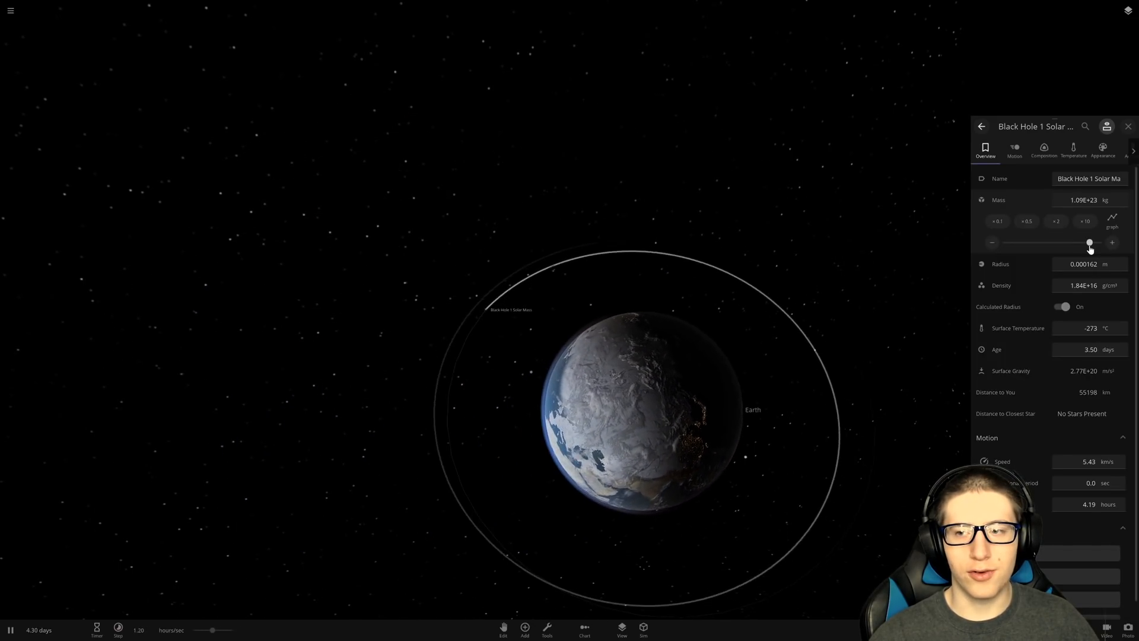
drag(1090, 242, 1093, 242)
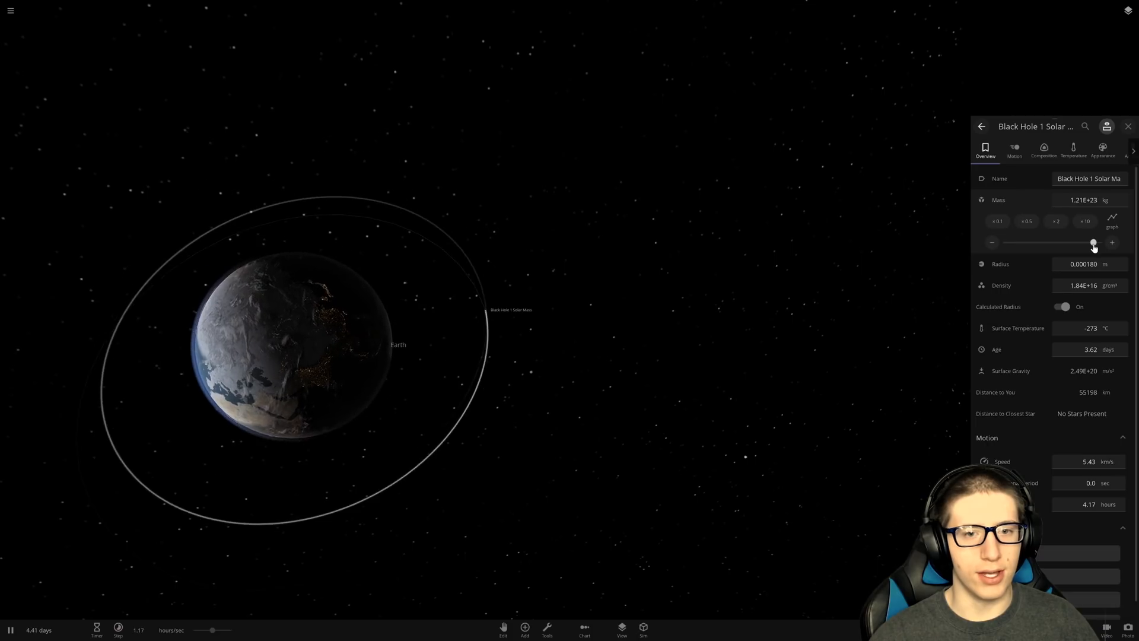
drag(1094, 243, 1105, 242)
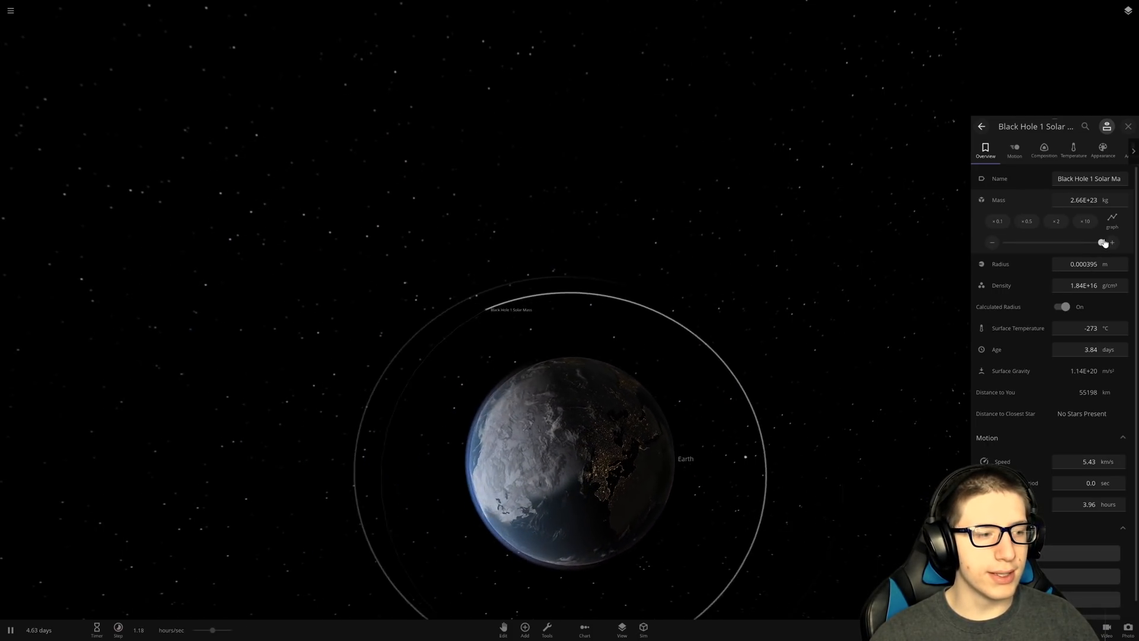
drag(1103, 242, 1116, 242)
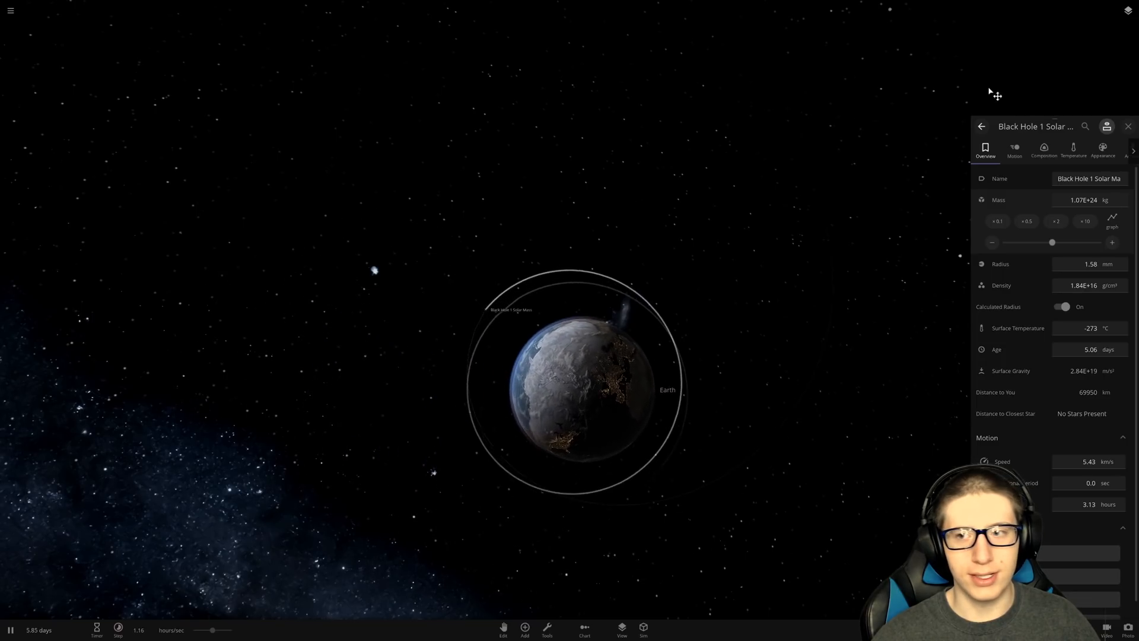
- Switch the mass unit to Earth masses and raise the black hole to about 0.24 Earth masses
click(1128, 12)
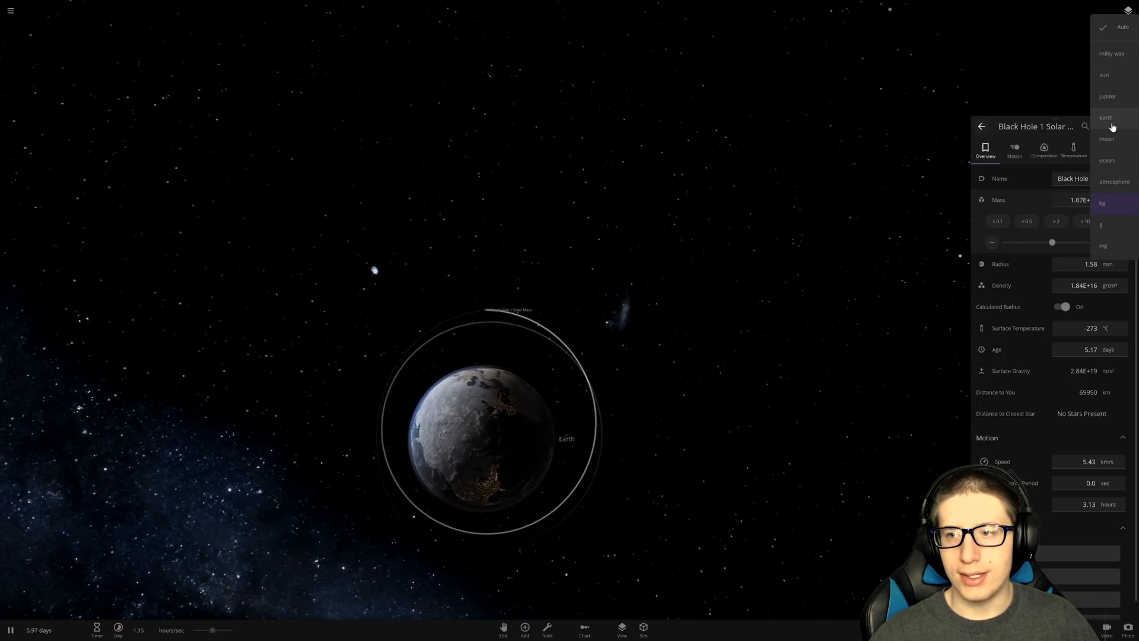
click(1107, 117)
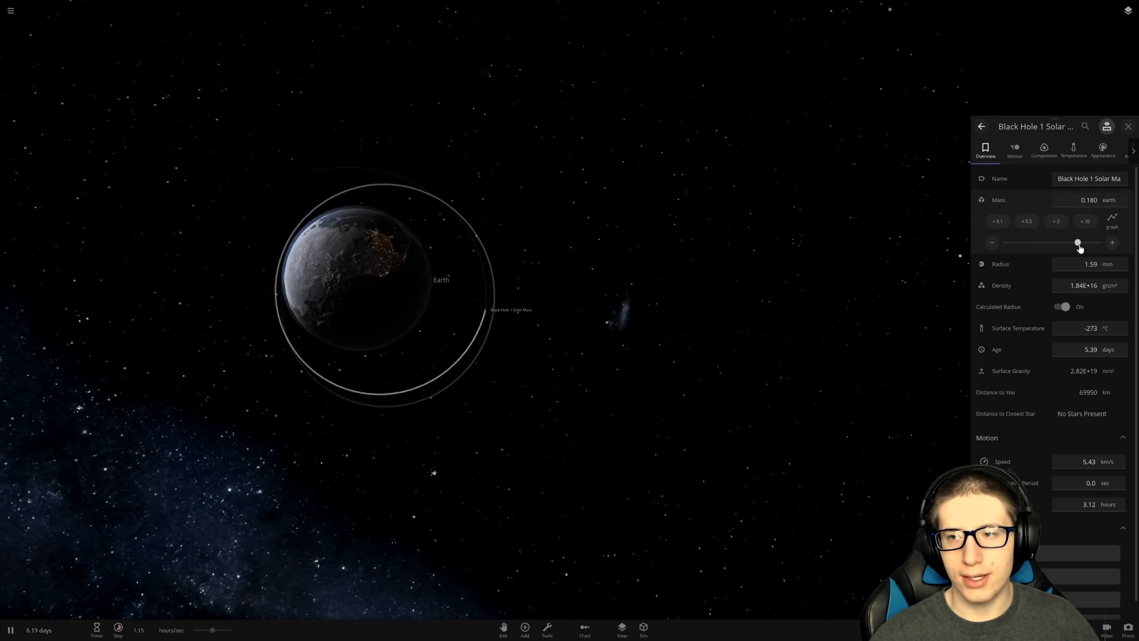
drag(1078, 242, 1088, 243)
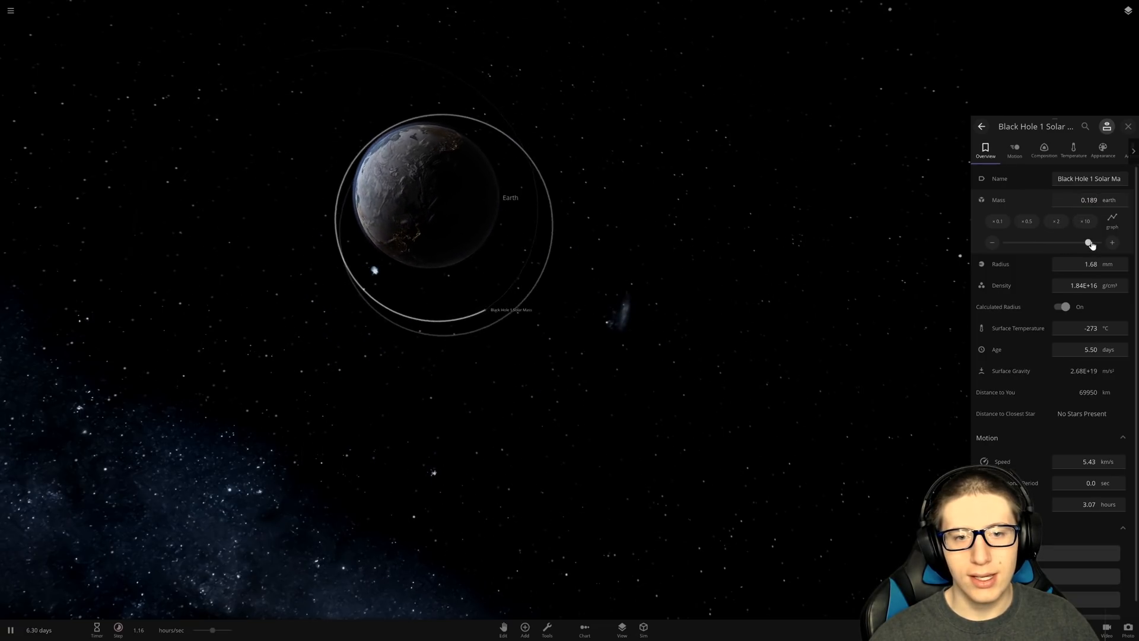
drag(1088, 243, 1096, 243)
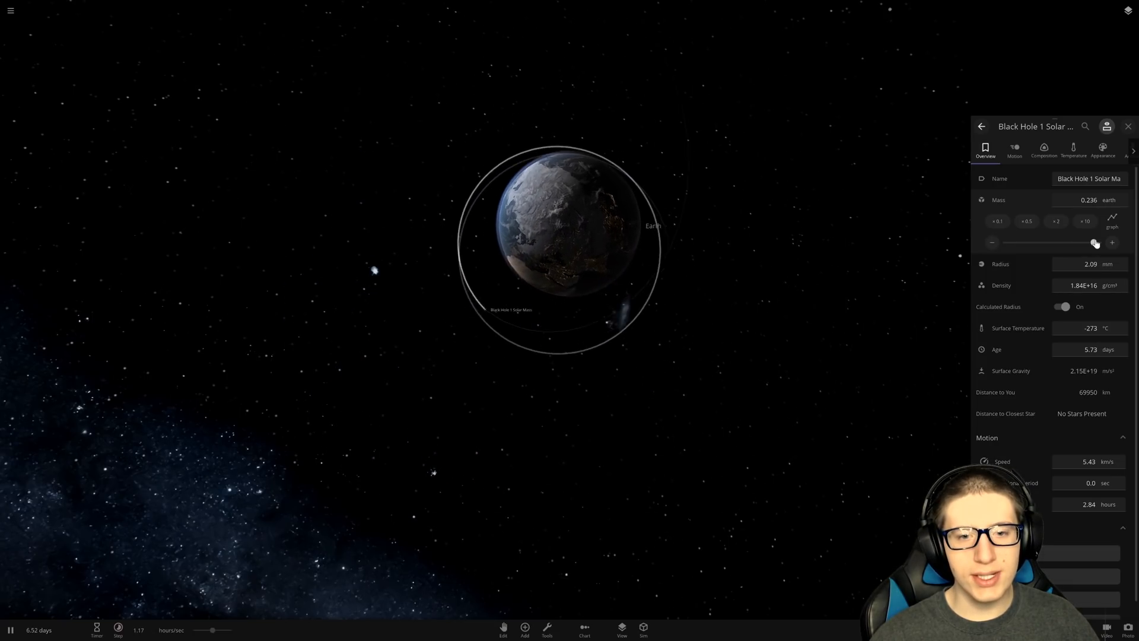
drag(1096, 242, 1098, 242)
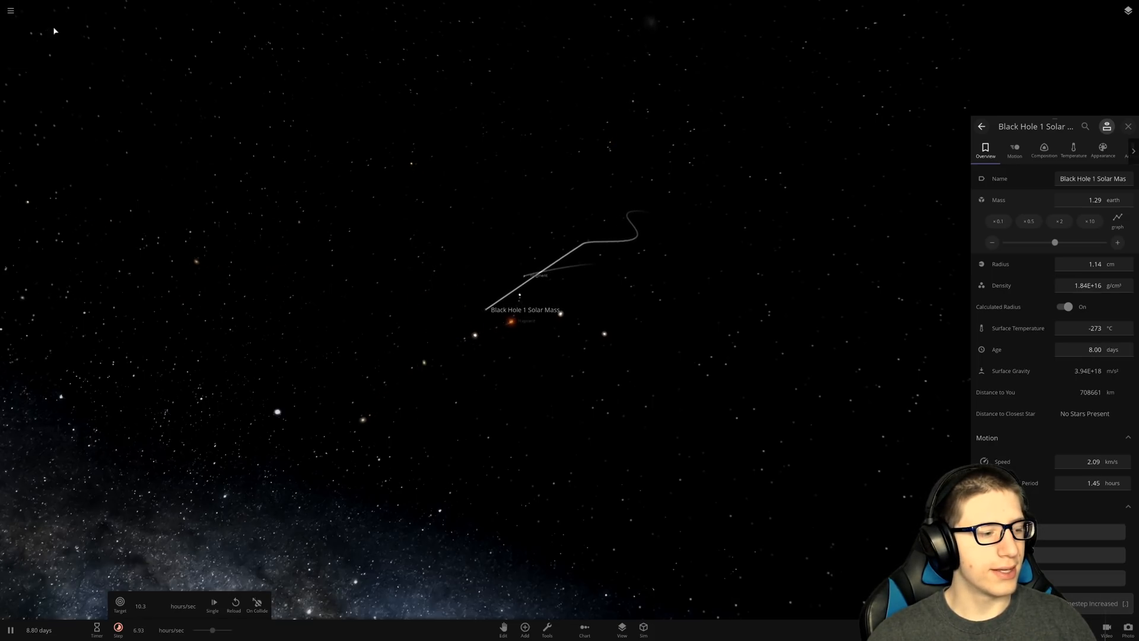
- Start a fresh simulation and add a single ordinary Earth
click(9, 10)
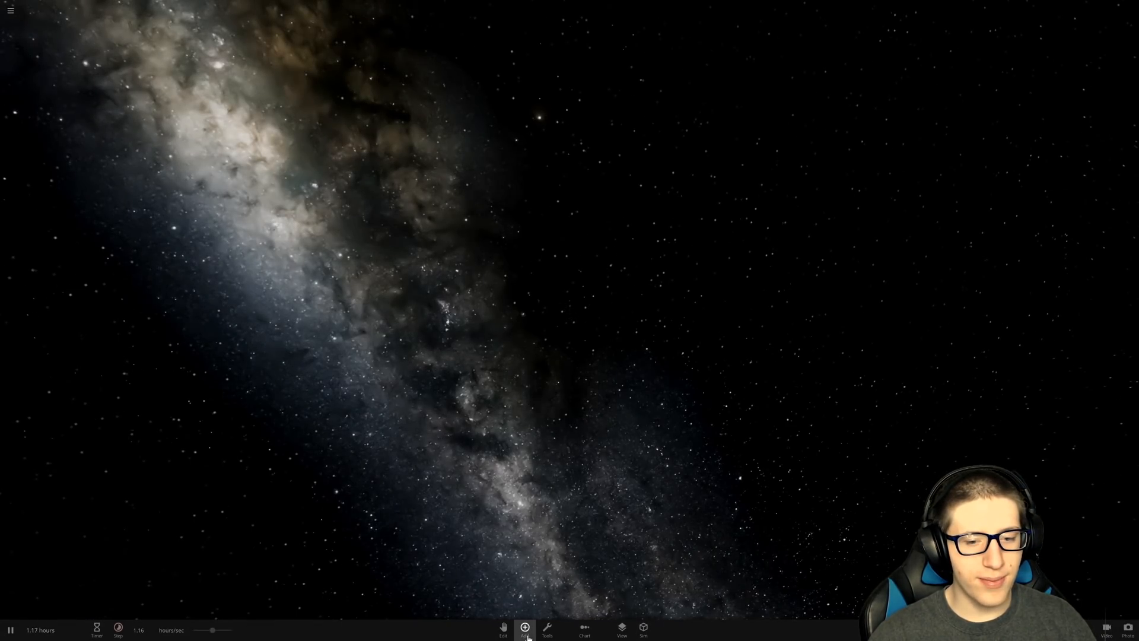
click(525, 628)
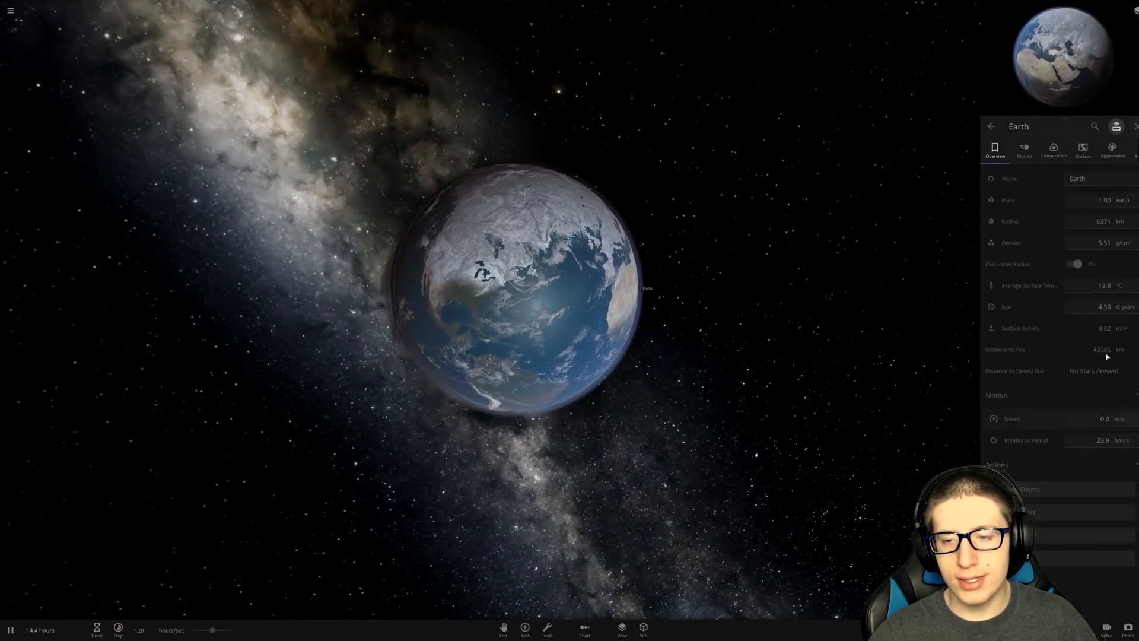
- Drag Earth's mass past 15 Jupiter masses, then back to about 13.5 Jupiter masses
click(1102, 199)
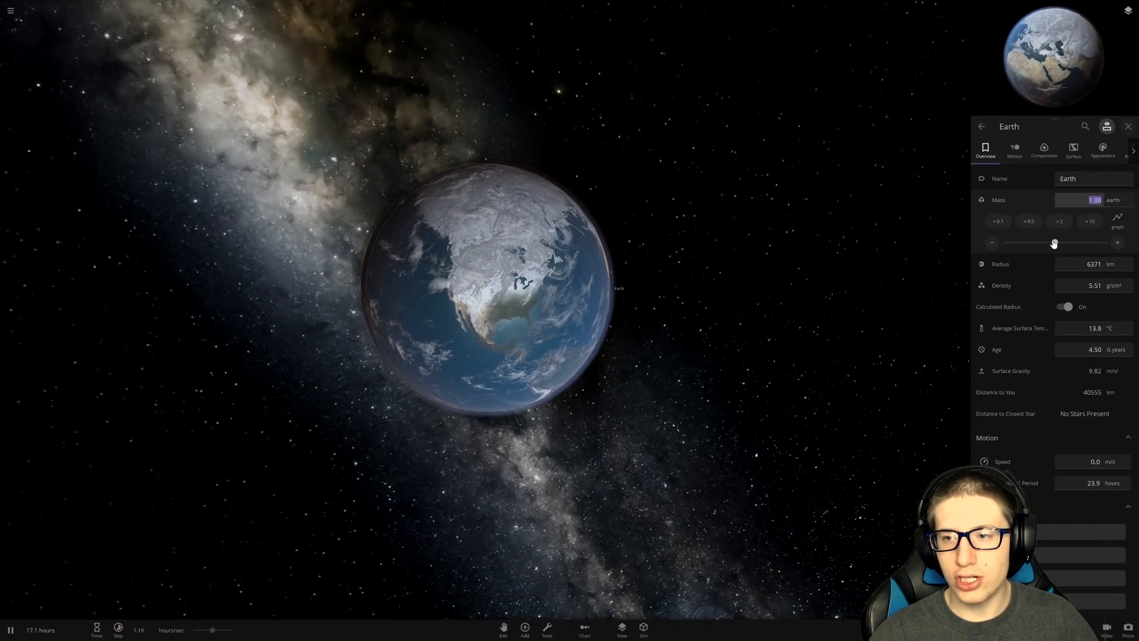
drag(1055, 242, 1105, 242)
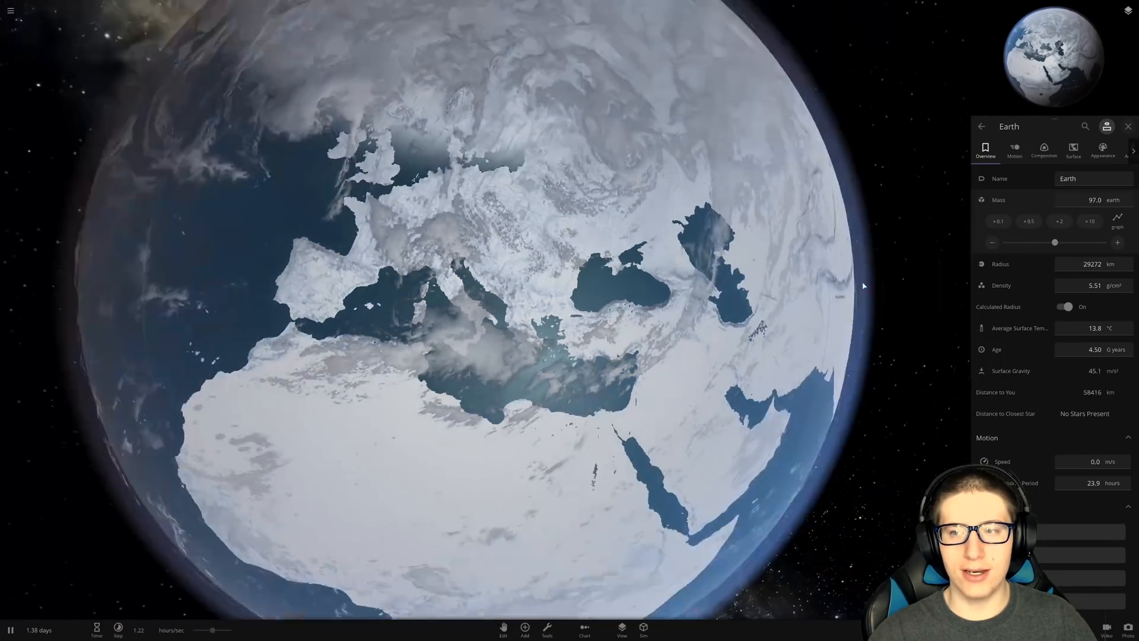
drag(1056, 243, 1078, 242)
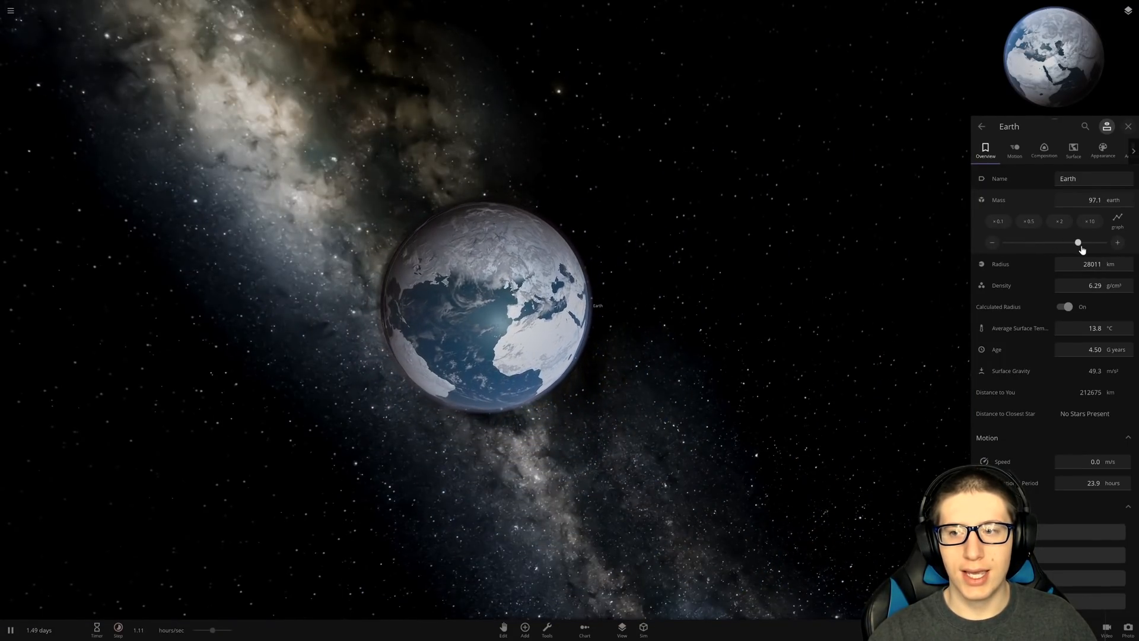
drag(1078, 242, 1106, 243)
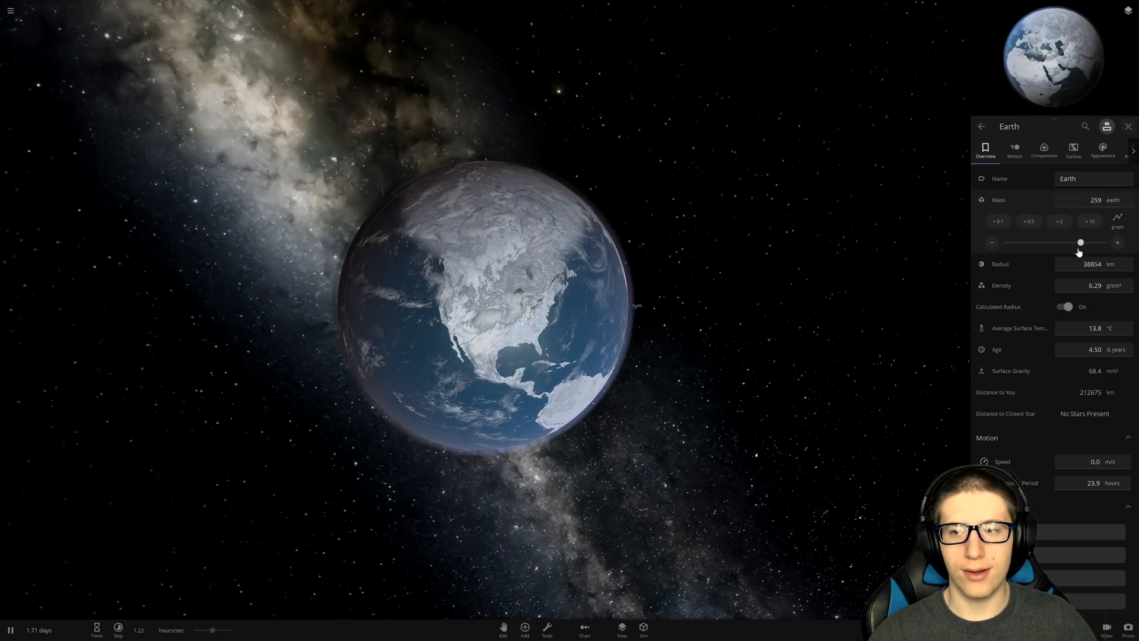
drag(1081, 242, 1107, 242)
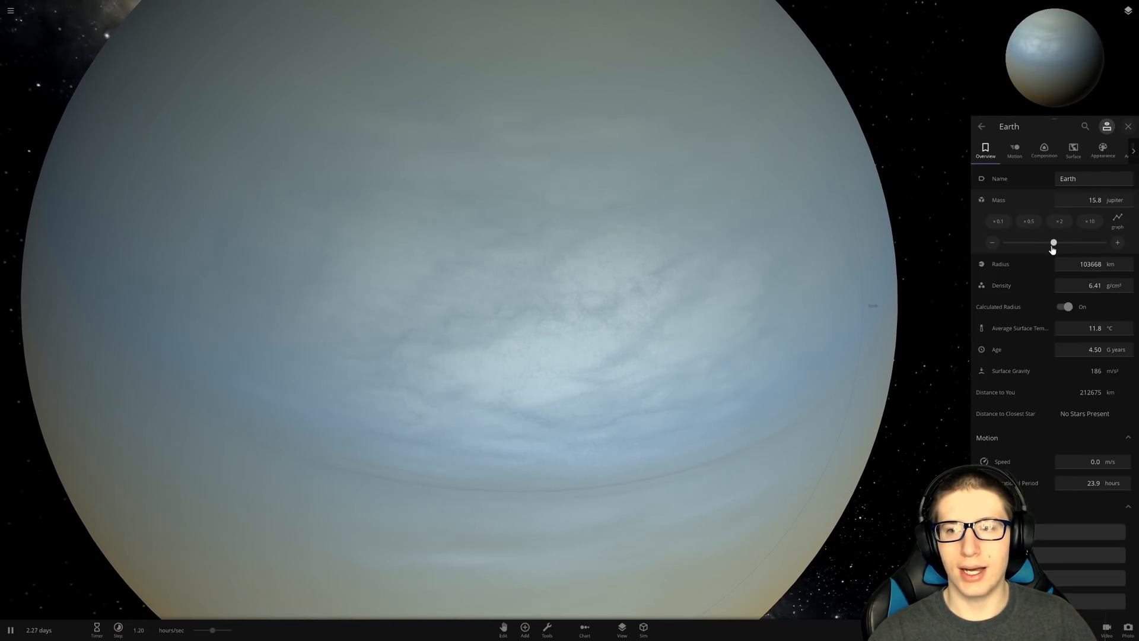
drag(1055, 242, 1012, 242)
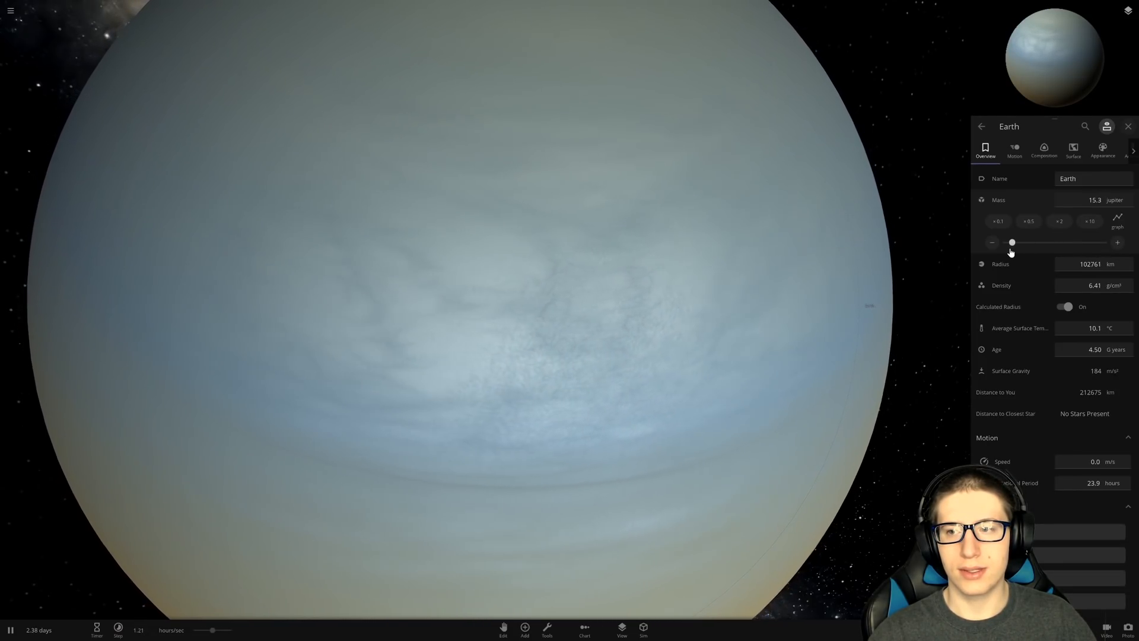
drag(1012, 243, 1005, 242)
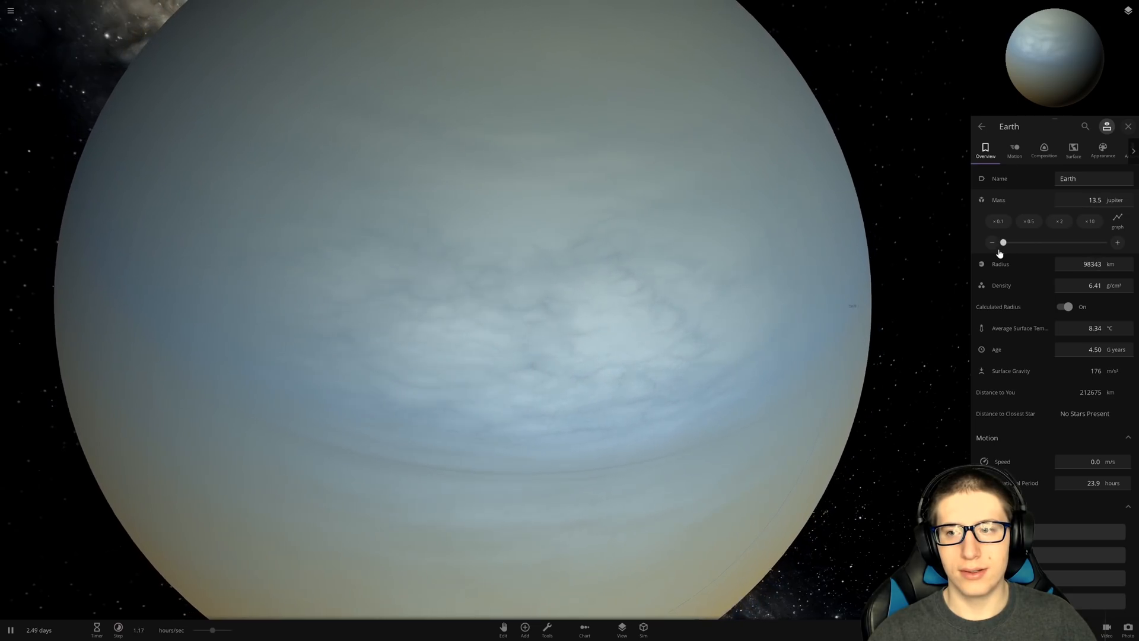
drag(1004, 242, 1055, 241)
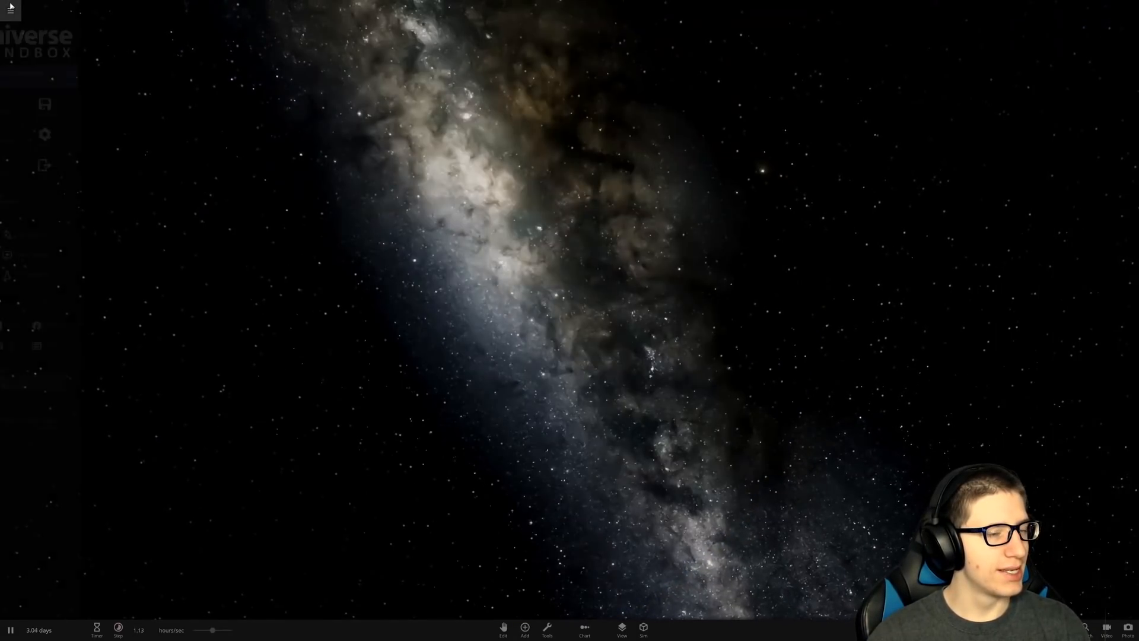
- Start another new simulation with a normal-sized Earth
click(11, 10)
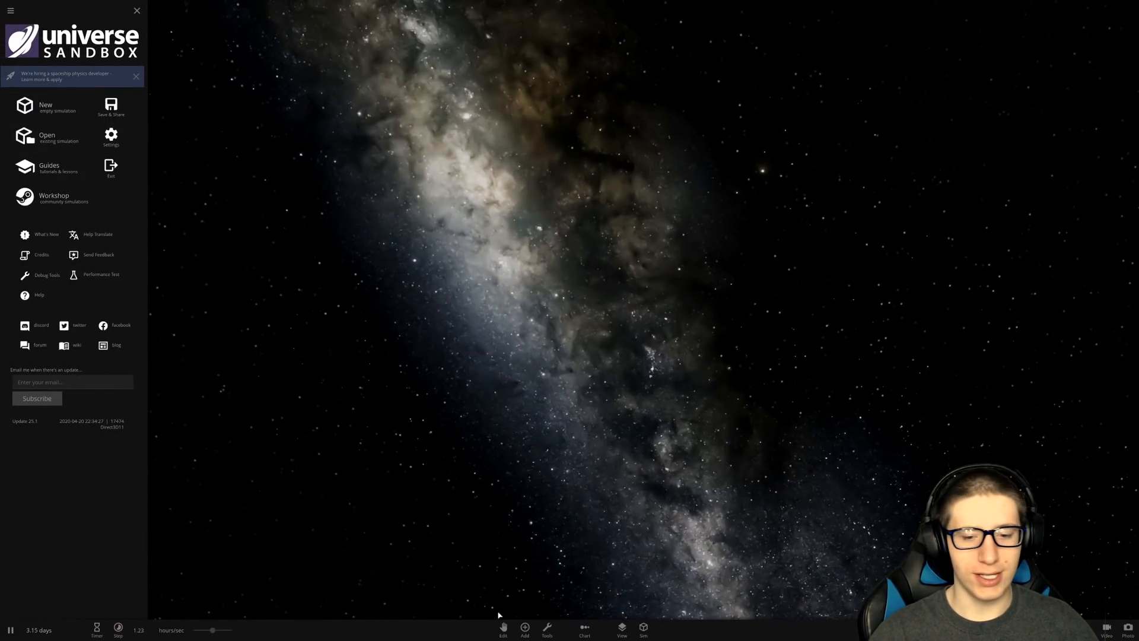
click(524, 630)
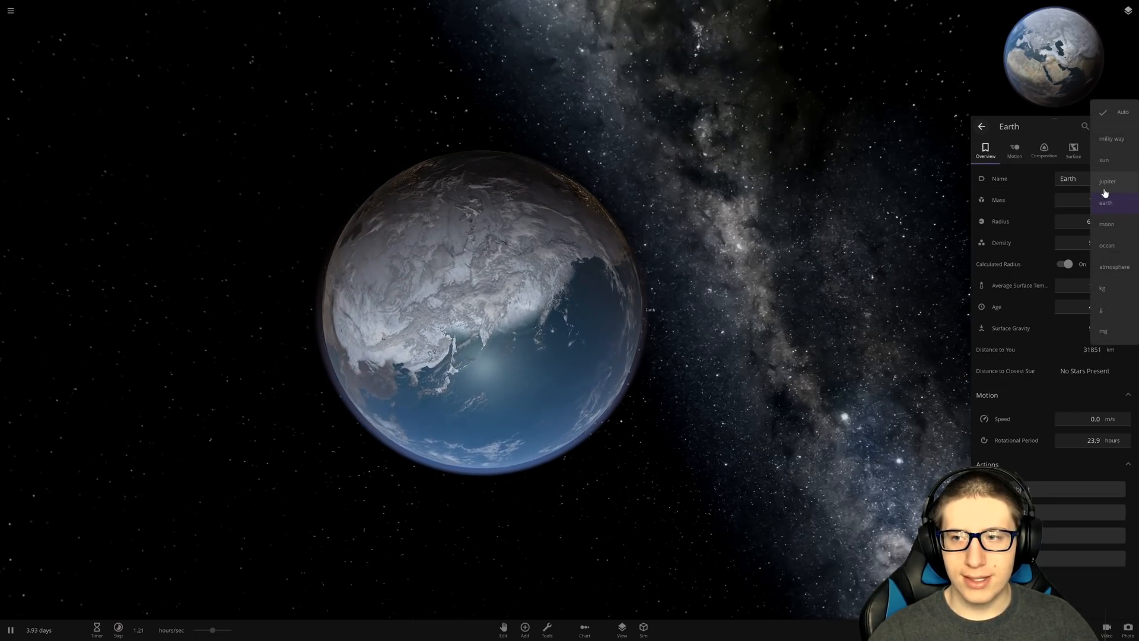
- Set Earth's mass to 12.0 Jupiter masses and add a one-solar-mass black hole beside it
click(1105, 181)
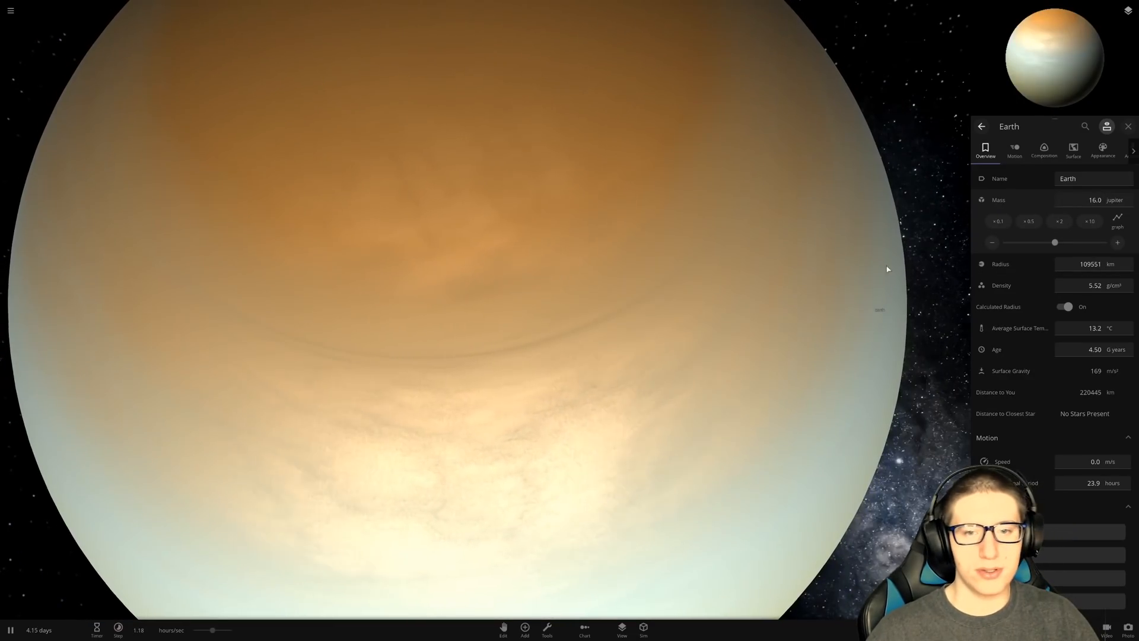
click(525, 628)
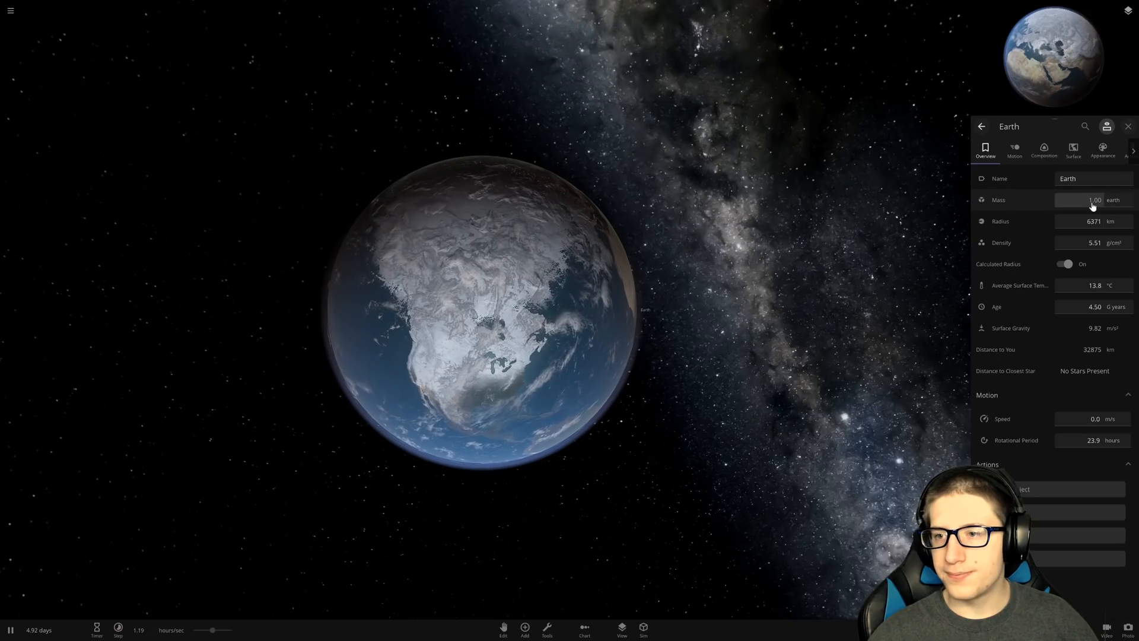
click(1090, 200)
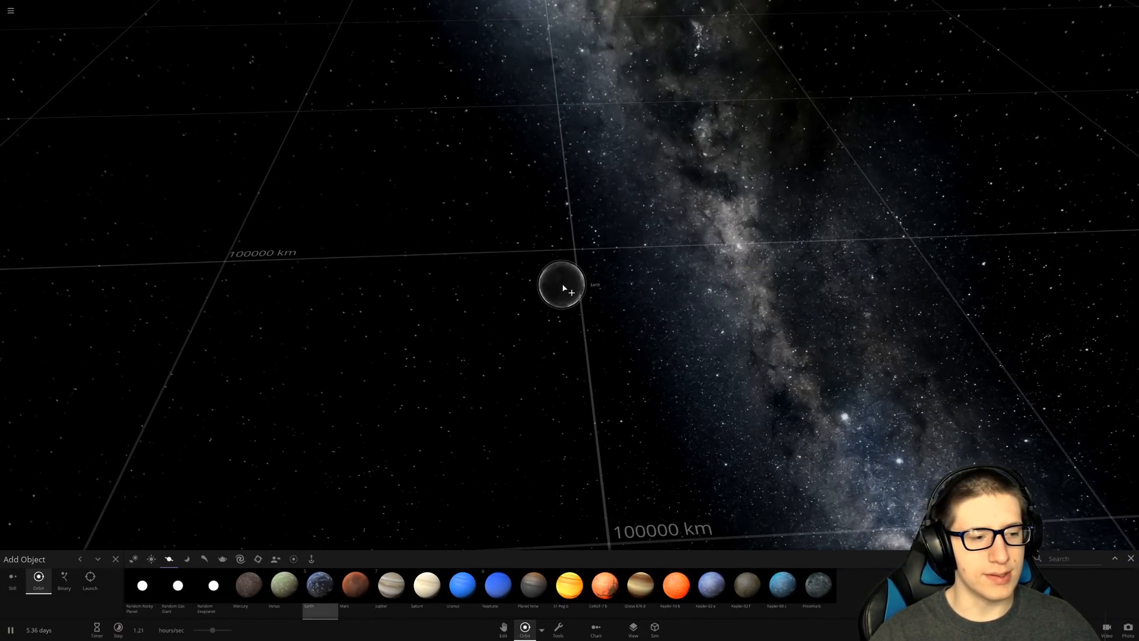
click(116, 559)
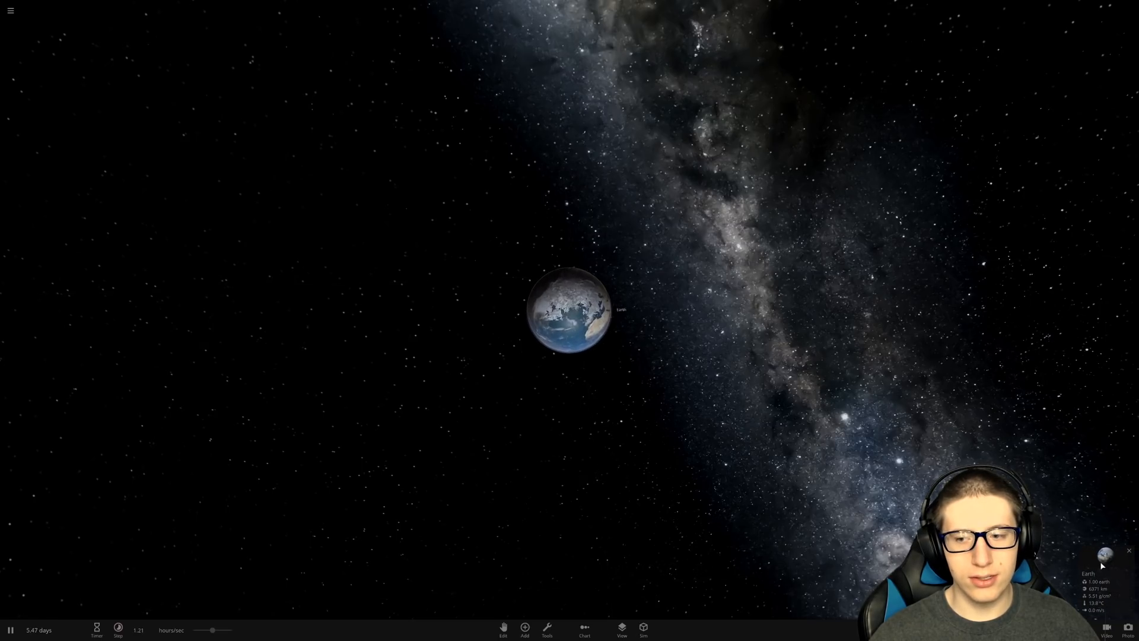
click(1100, 555)
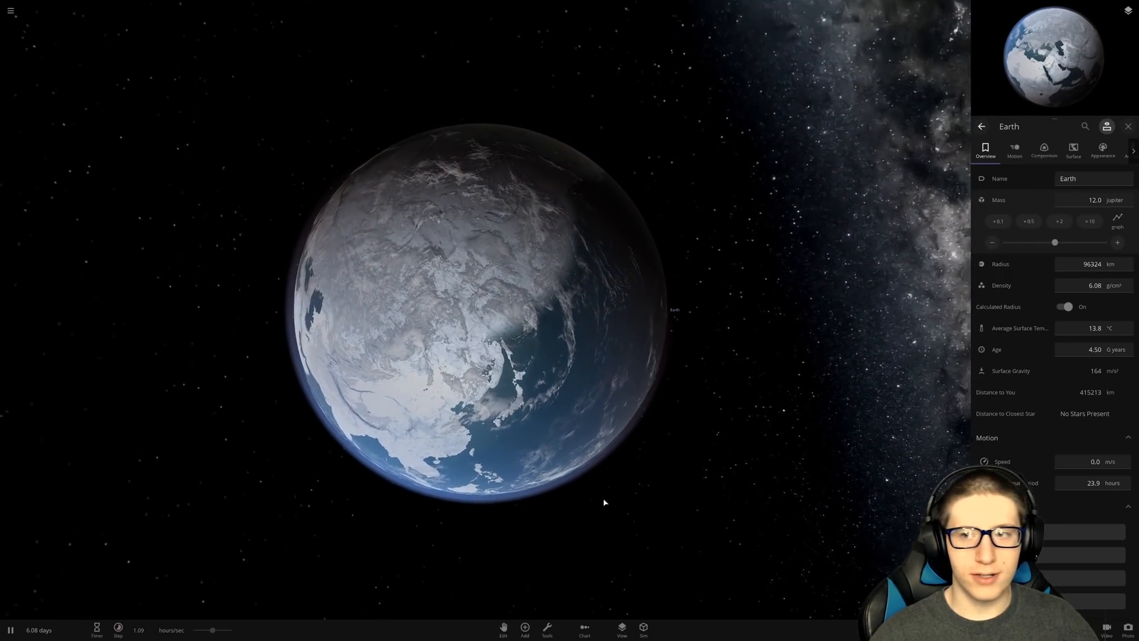
click(524, 628)
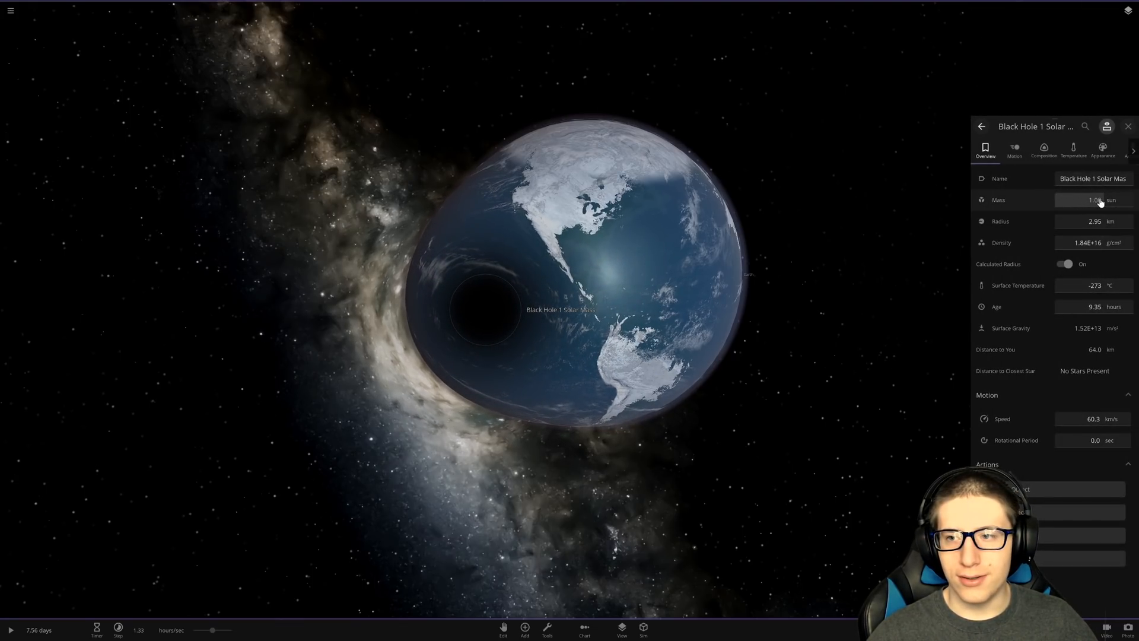
- Set the black hole's mass to 12 Earth masses and let the simulation run
click(1094, 200)
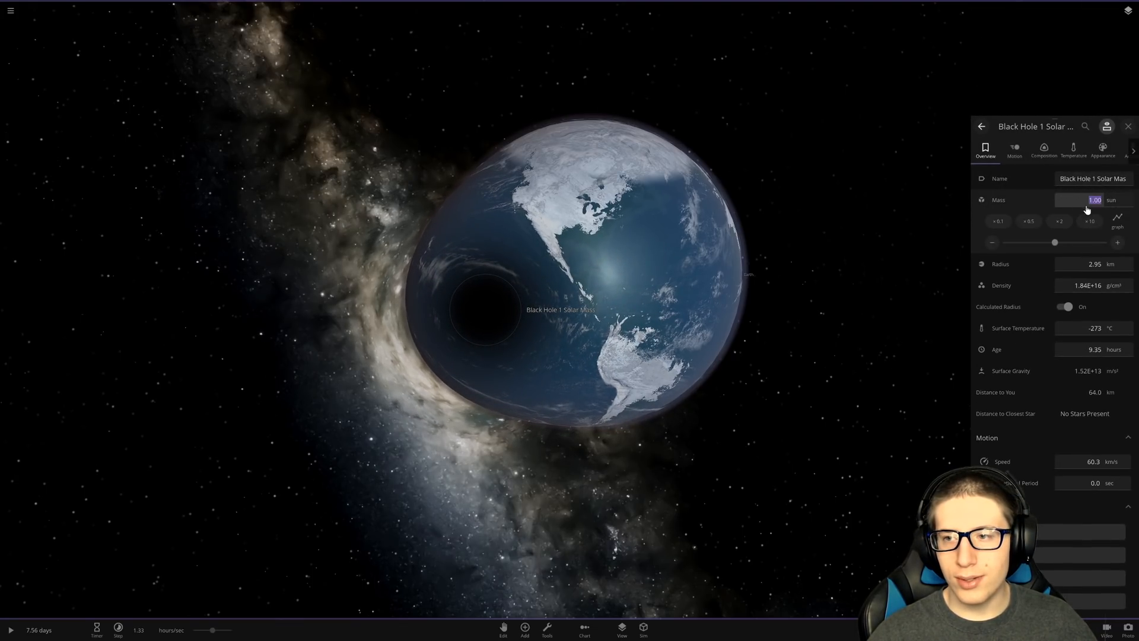
text(12)
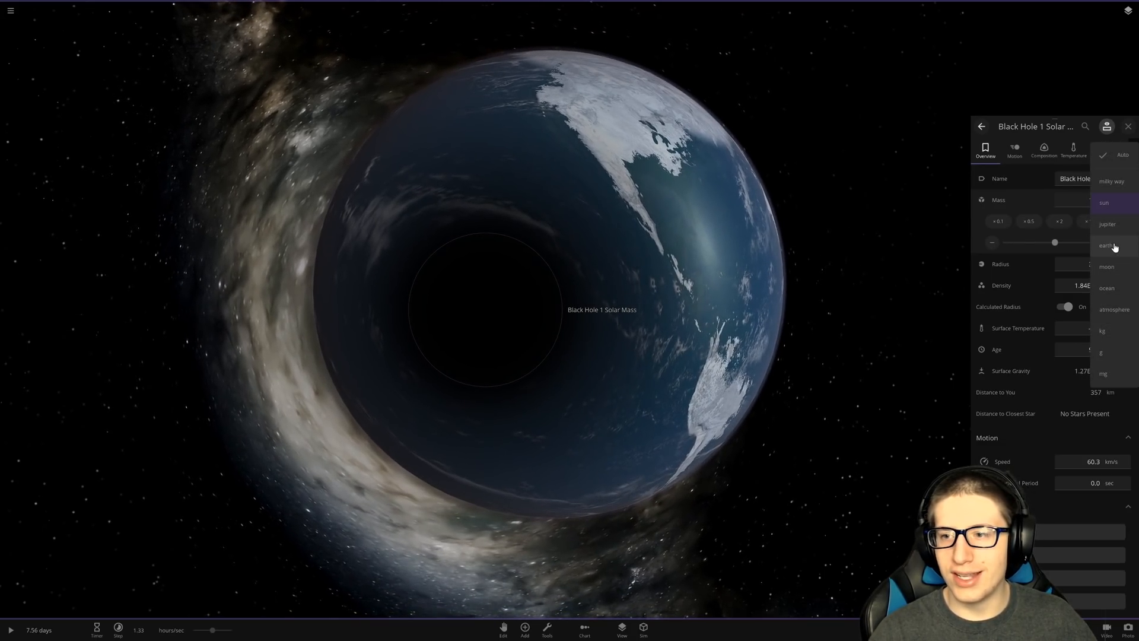
click(1105, 224)
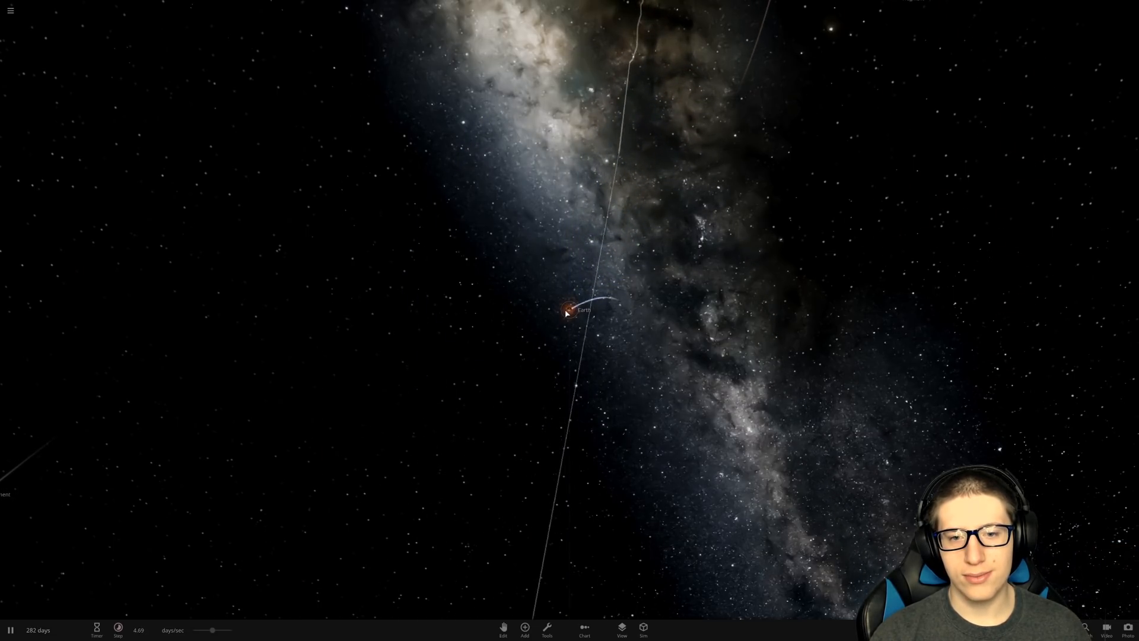
- Graph Earth's average surface temperature over time and show its Motion details
click(569, 311)
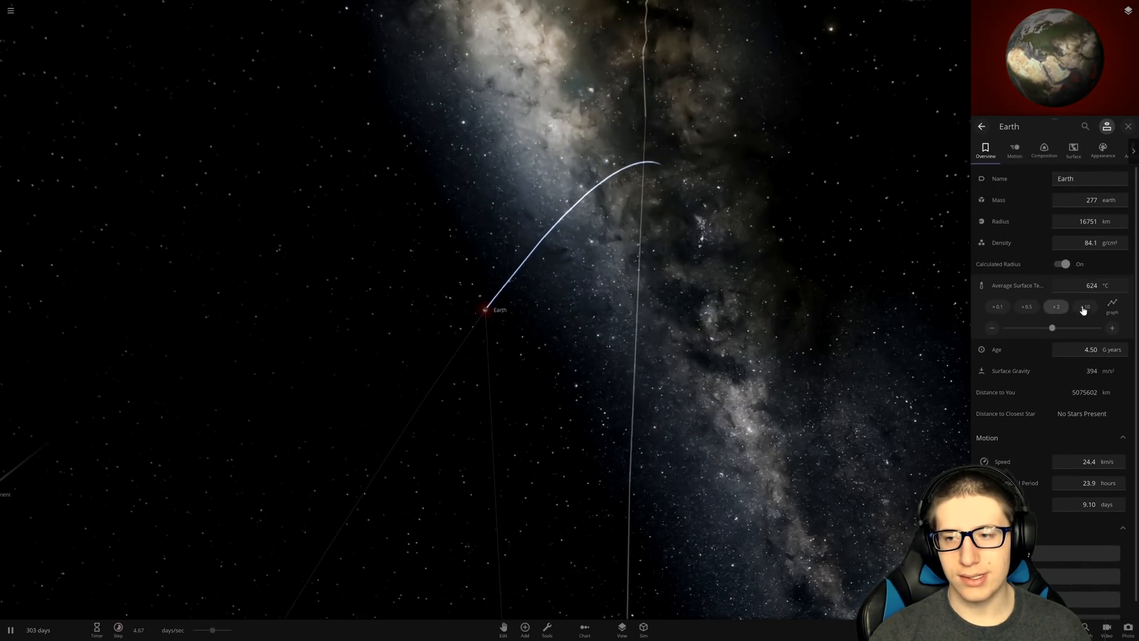
click(1112, 305)
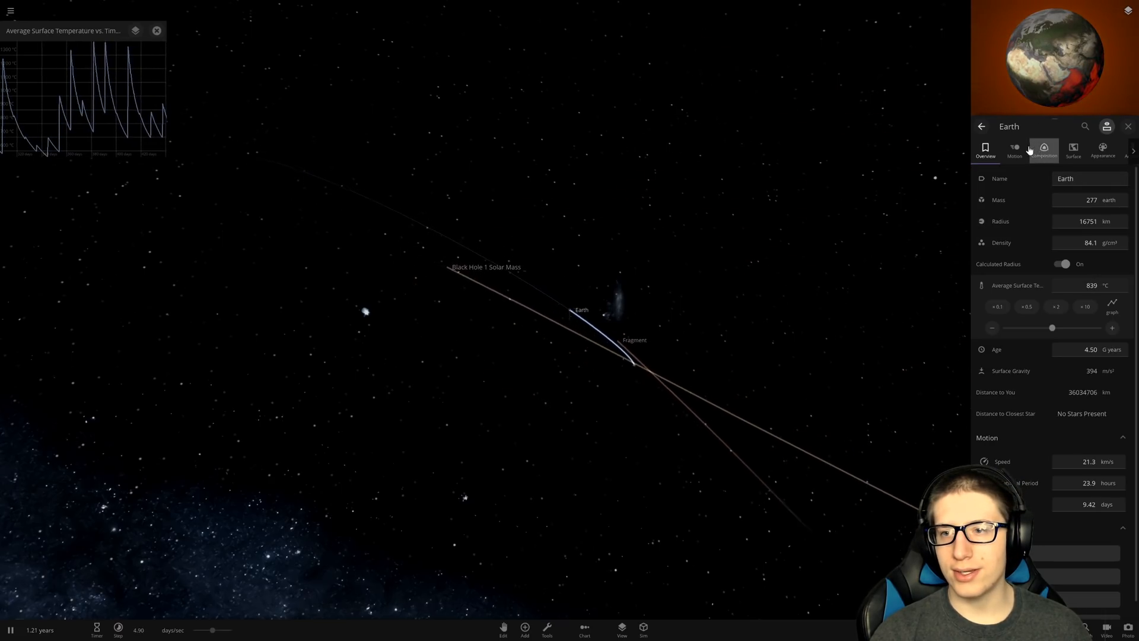
click(1014, 151)
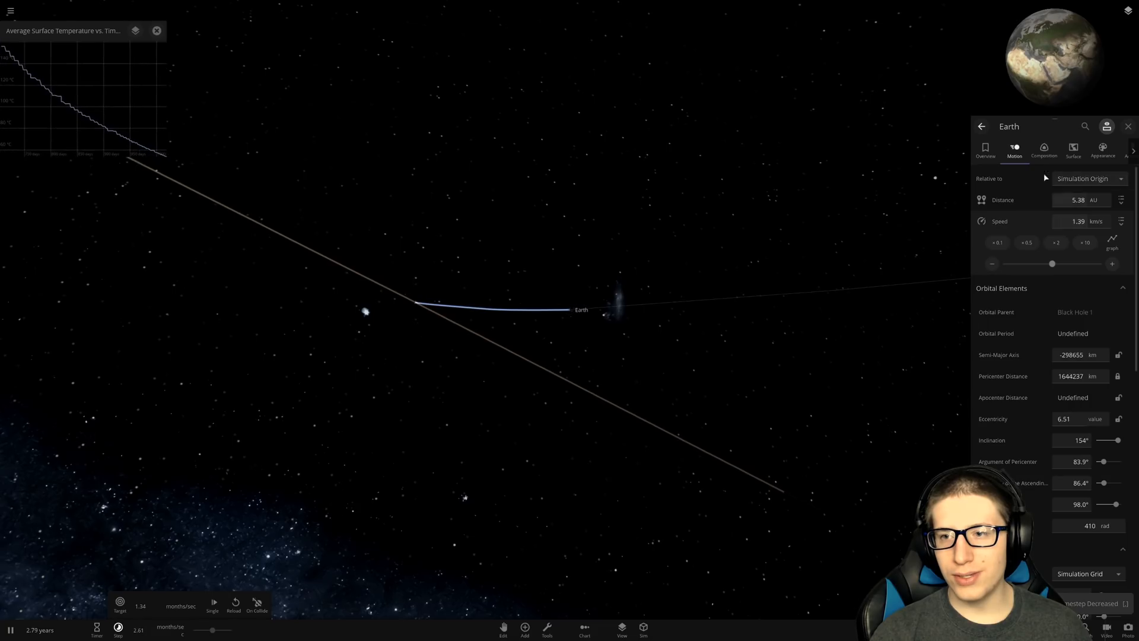
- Dismiss Earth's properties and hide the interface to watch the cooled, ocean-covered surface up close
click(986, 151)
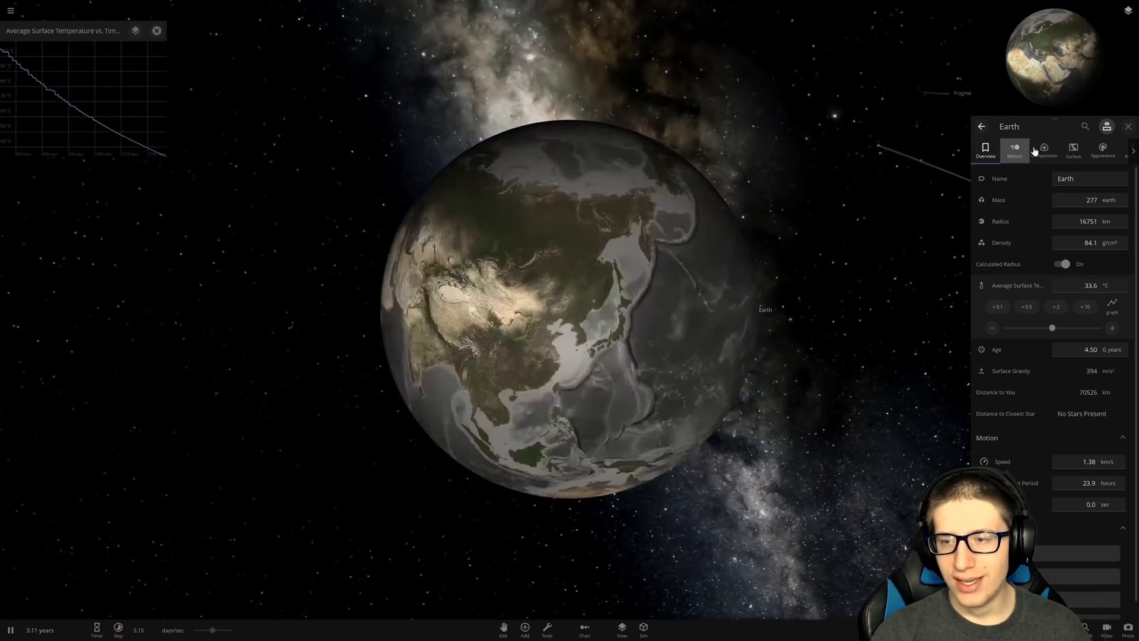
click(1043, 150)
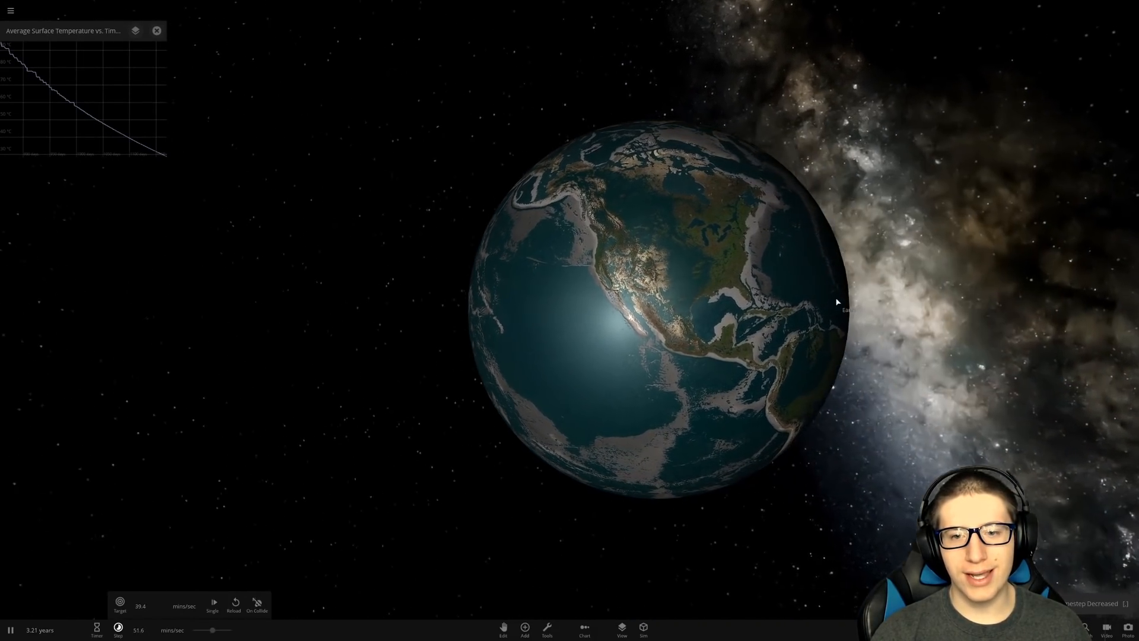
key(Tab)
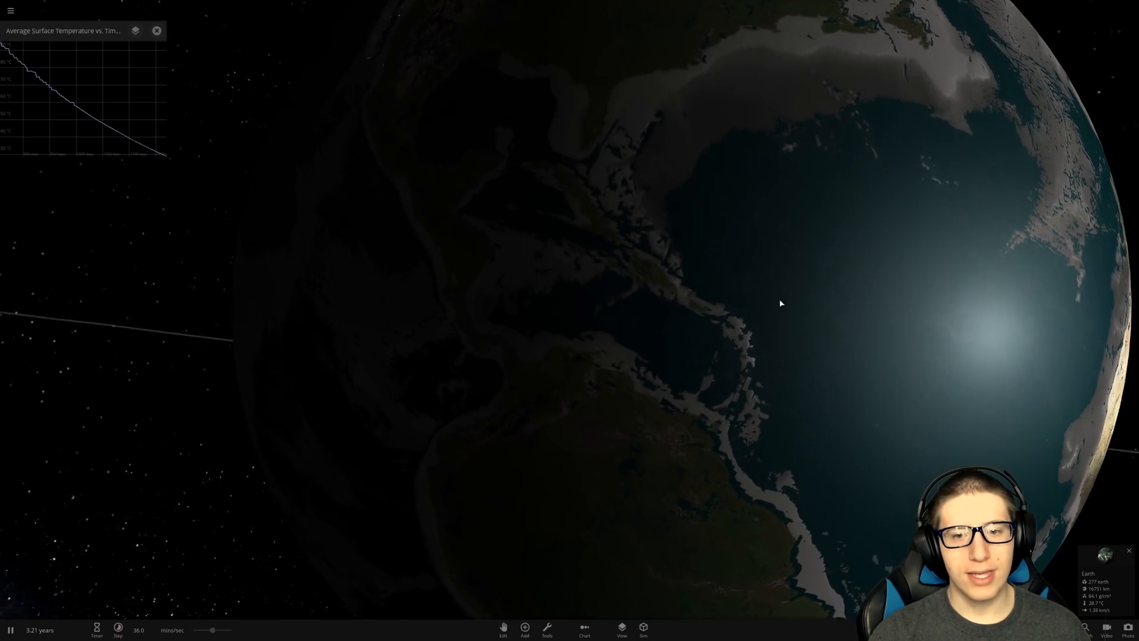
scroll(down, 3)
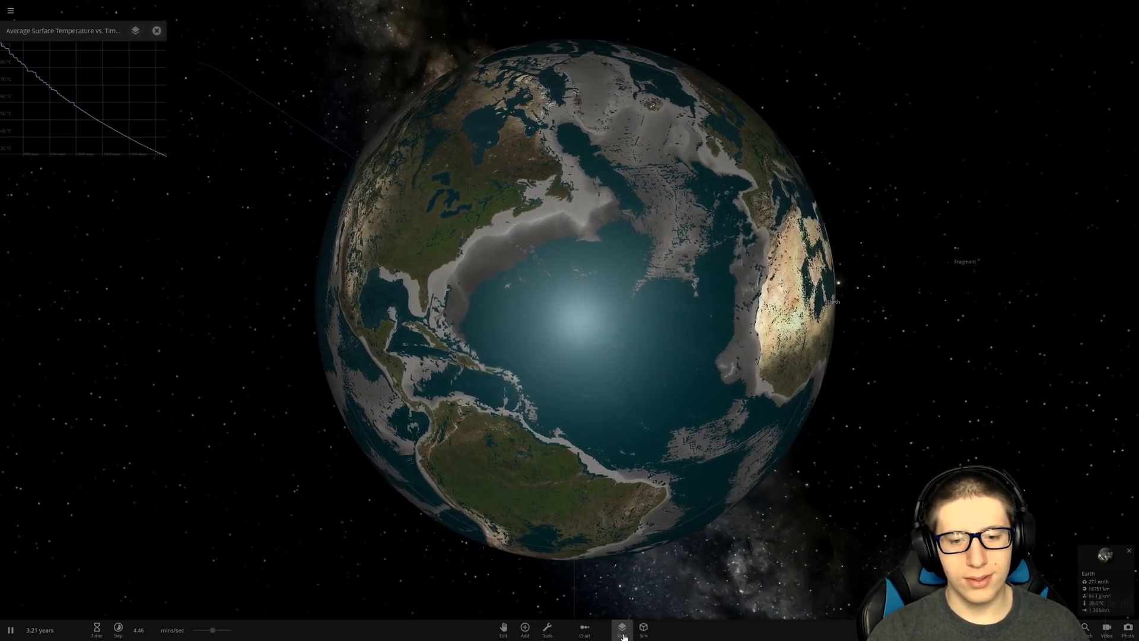
- Swap the space backdrop to the purple nebula, then settle on the green nebula behind Earth
click(620, 631)
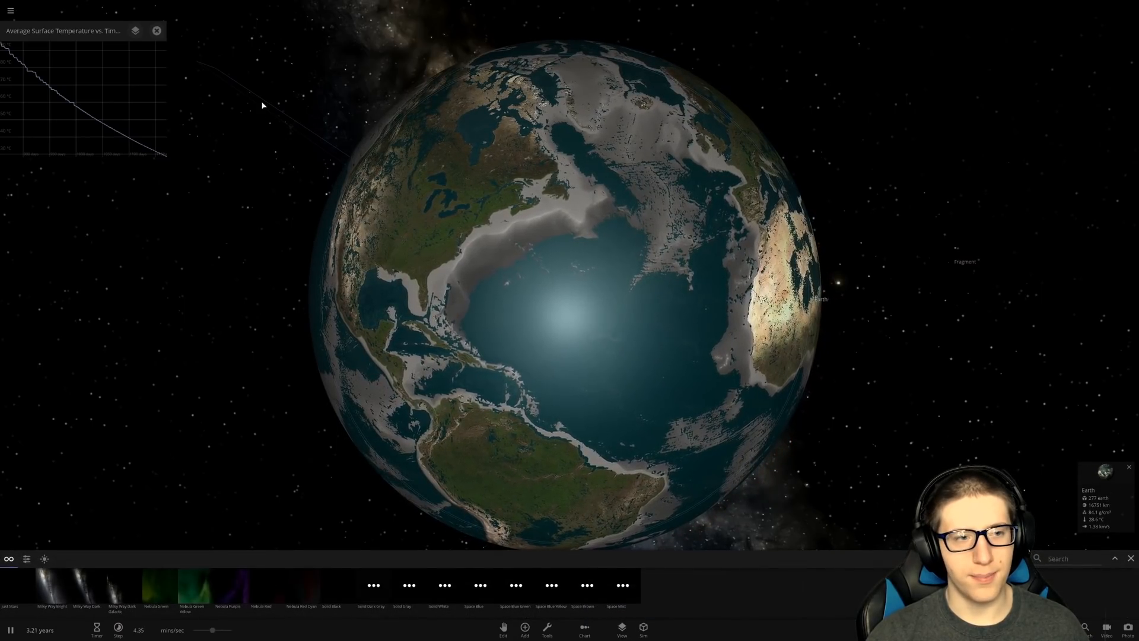
click(229, 593)
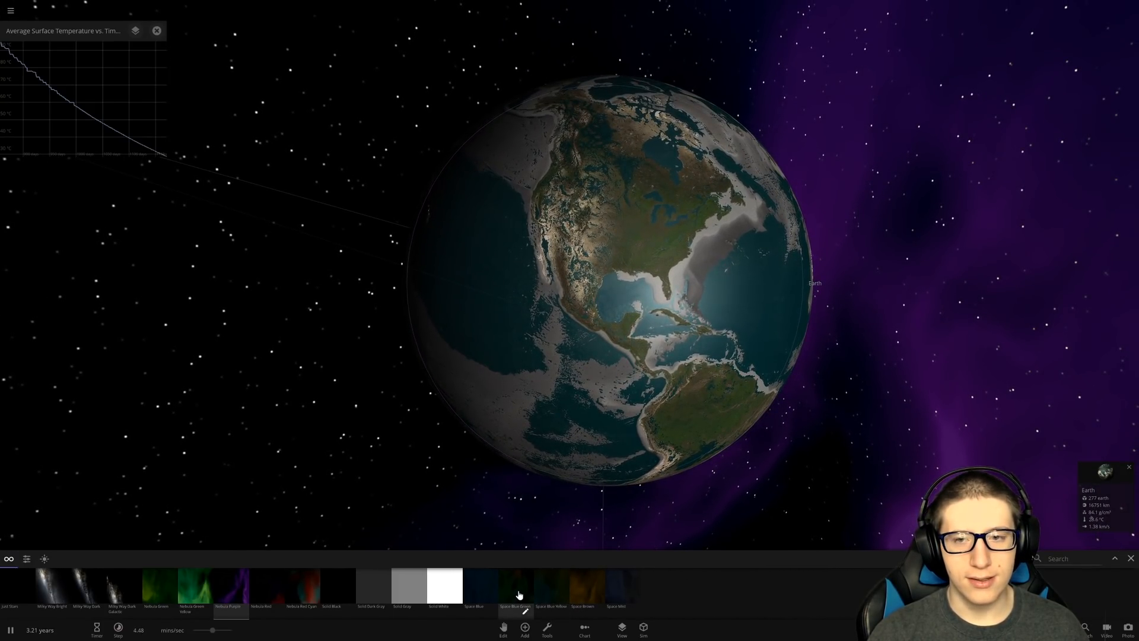
click(298, 591)
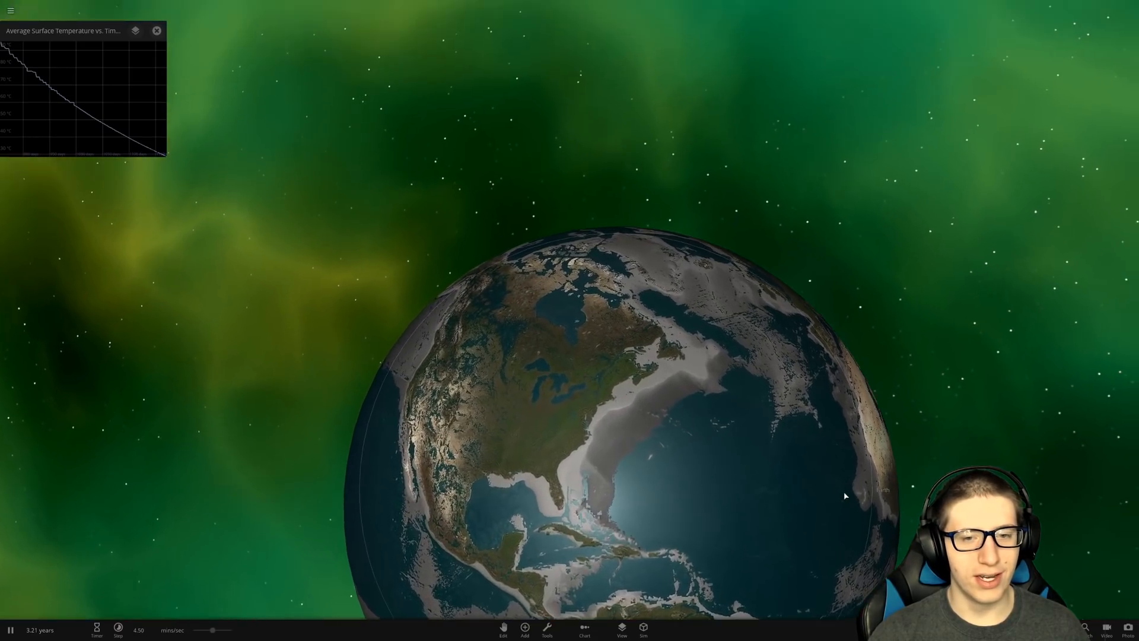
scroll(up, 3)
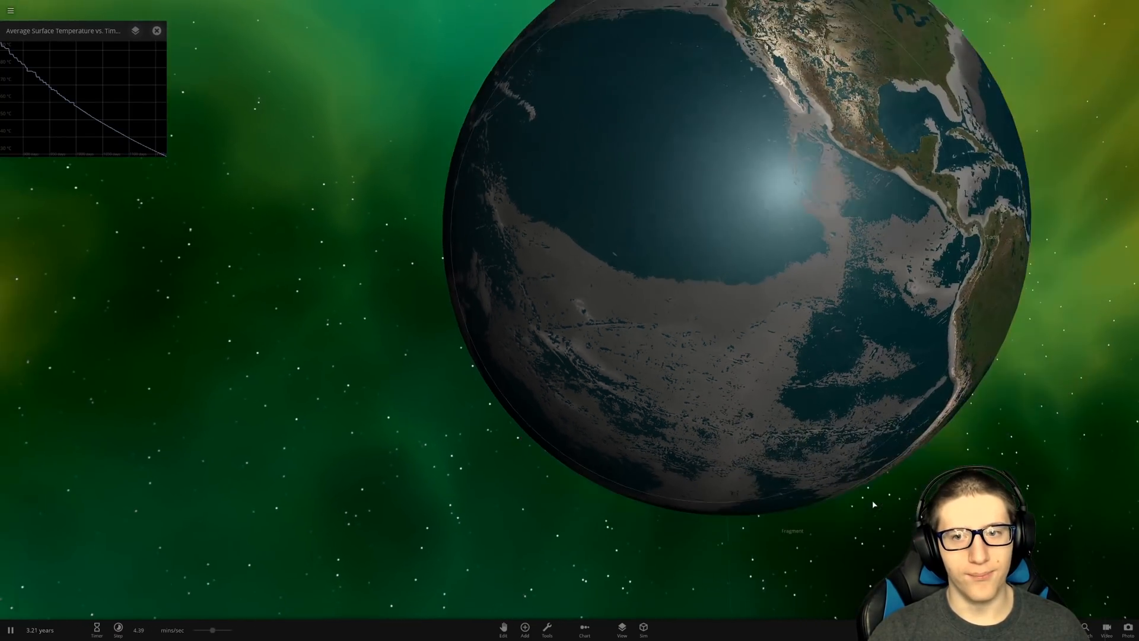
- Zoom out until Earth sits as a small globe against the full green nebula
scroll(down, 3)
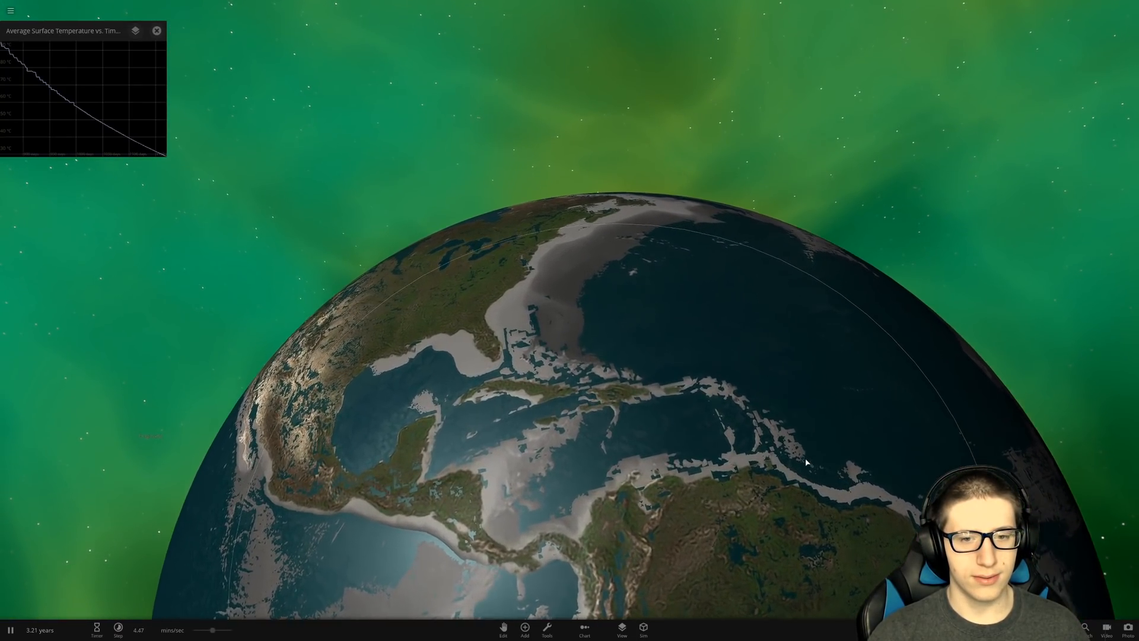
scroll(down, 3)
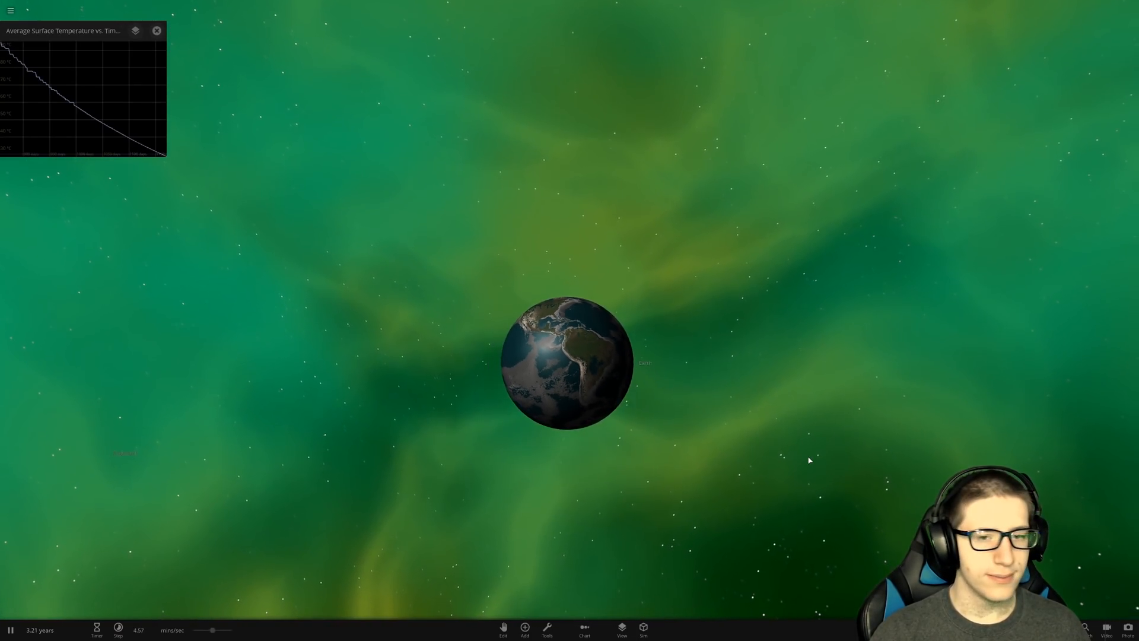